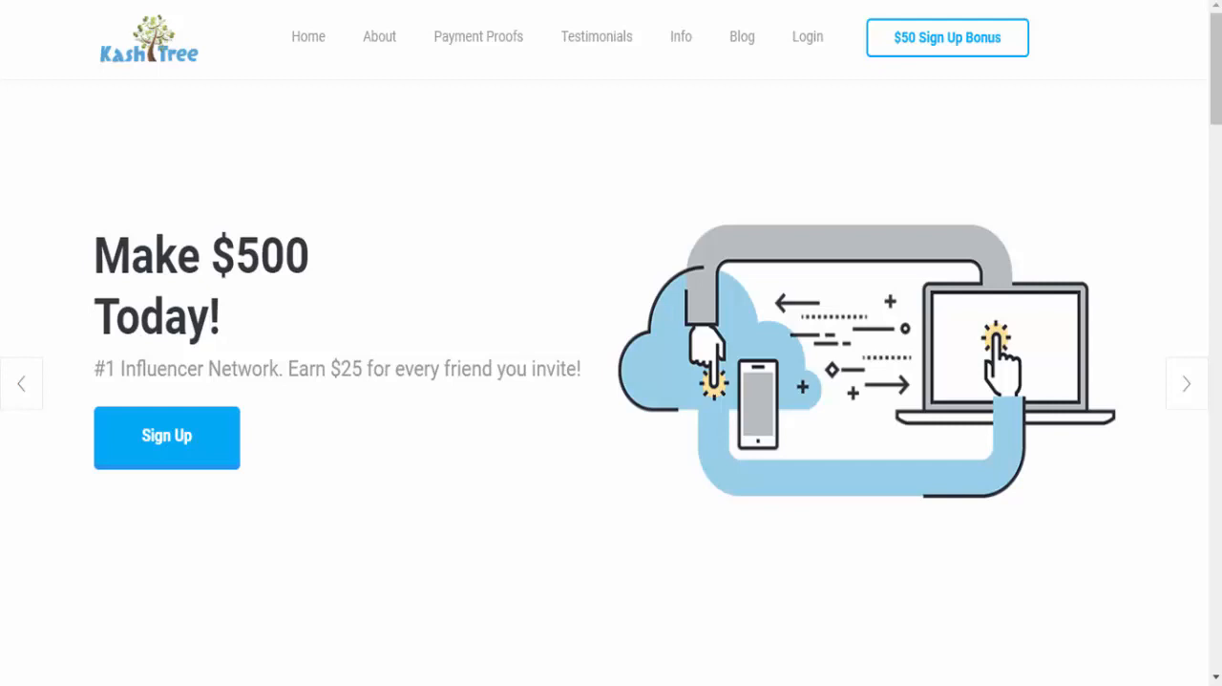
mouse_move(275, 293)
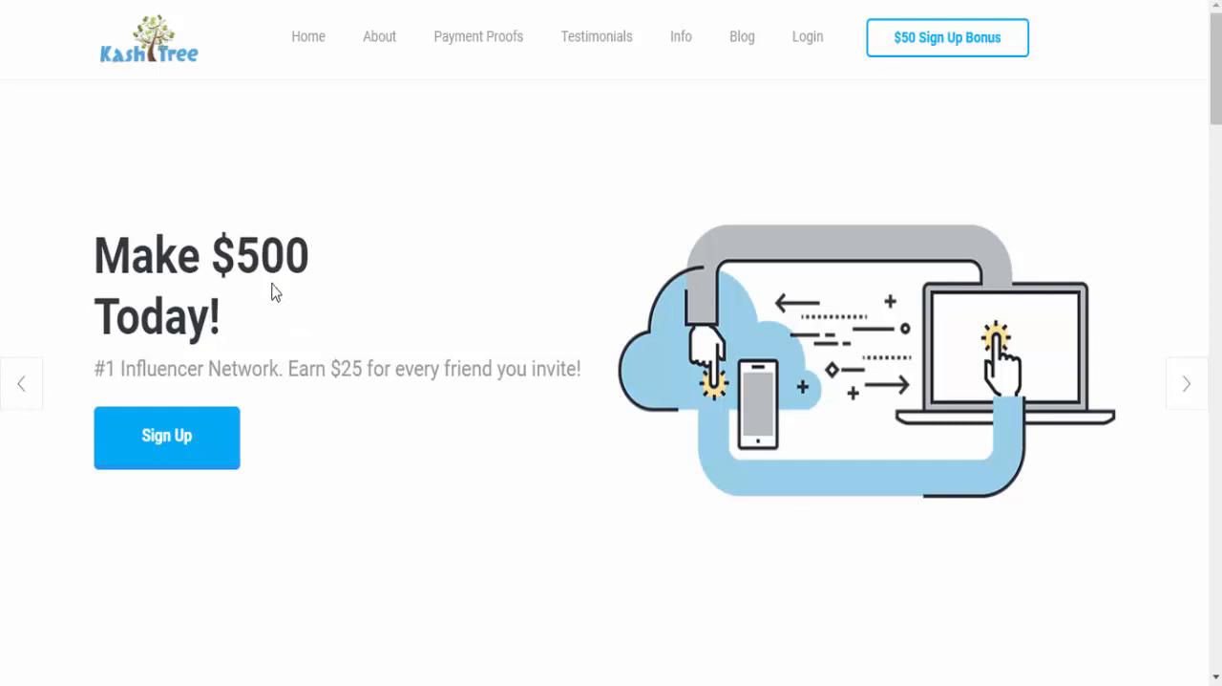
mouse_move(247, 318)
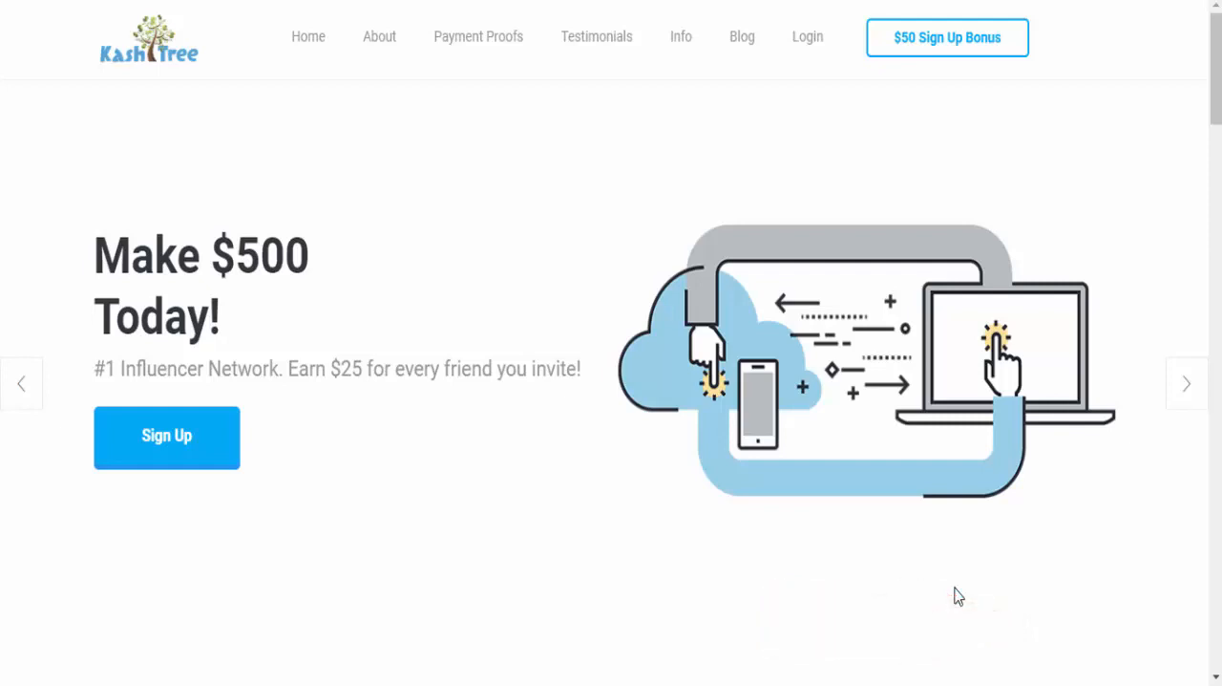
mouse_move(775, 593)
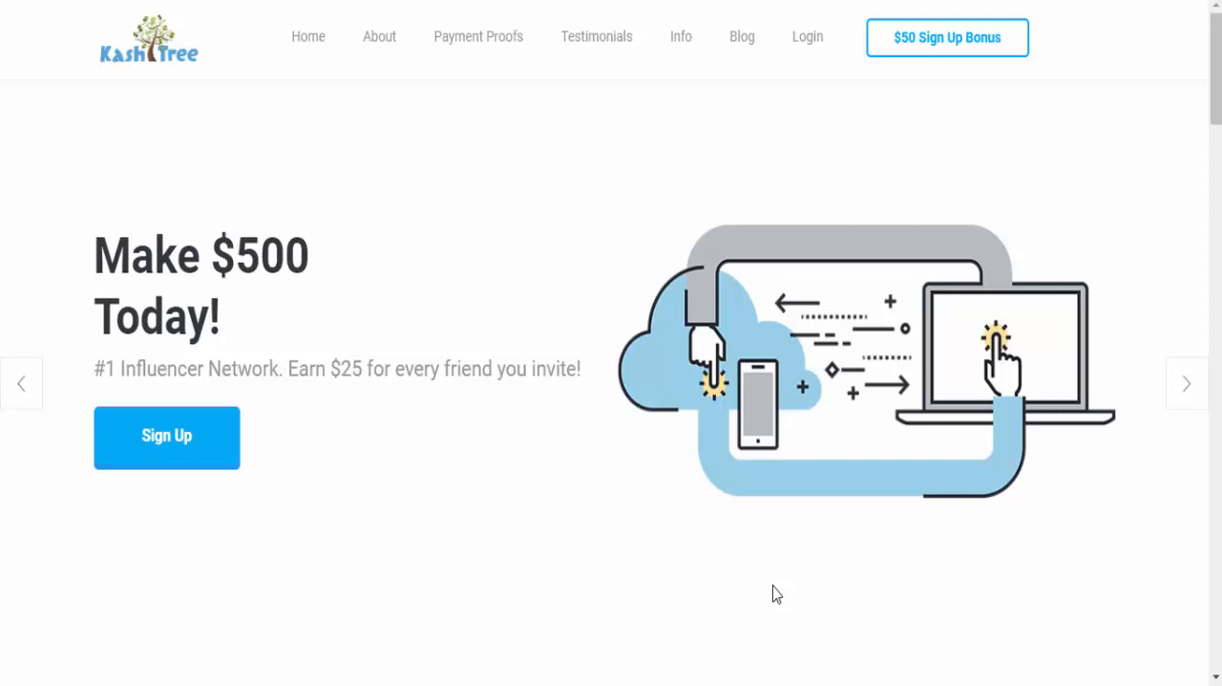
Switch to the Viral Pay scam review and scroll to its Dashboard Overview earnings table
left_click(166, 437)
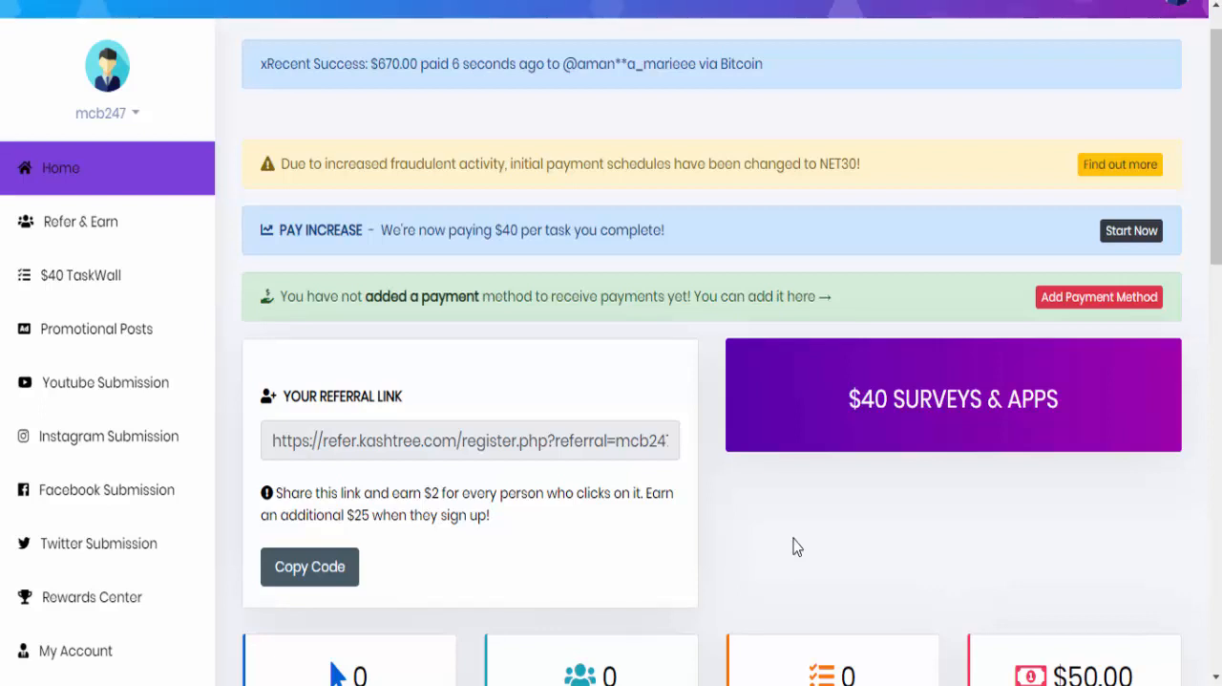
mouse_move(1211, 260)
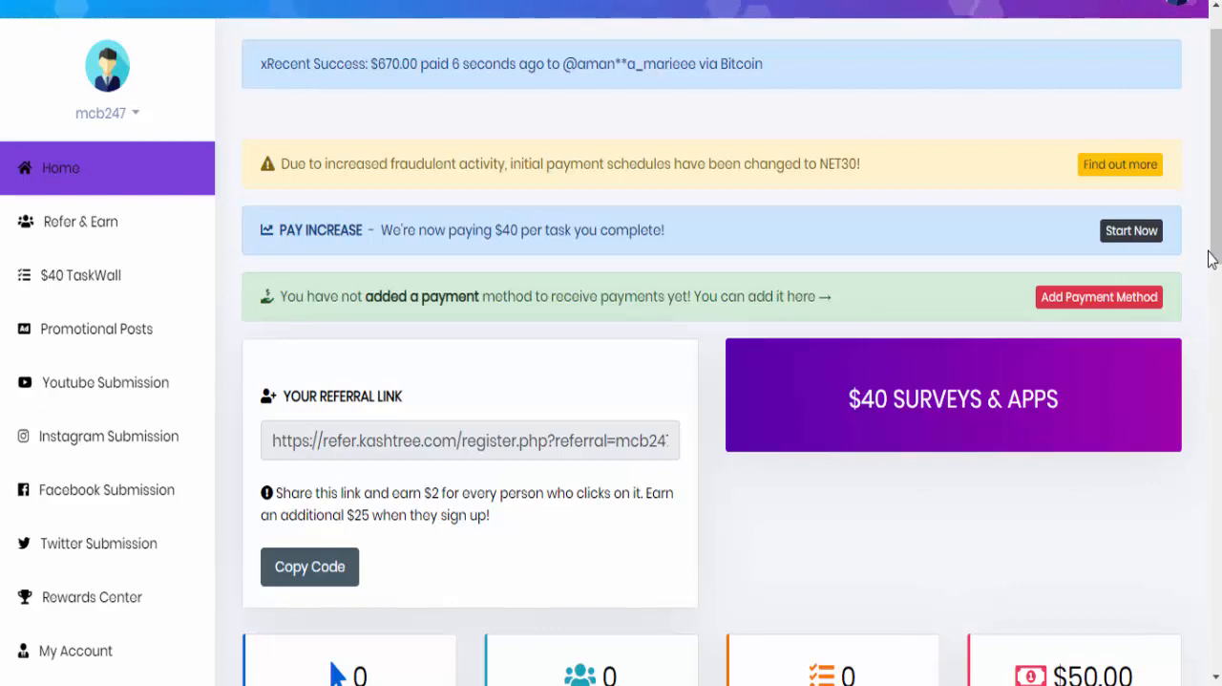
scroll("down", 3)
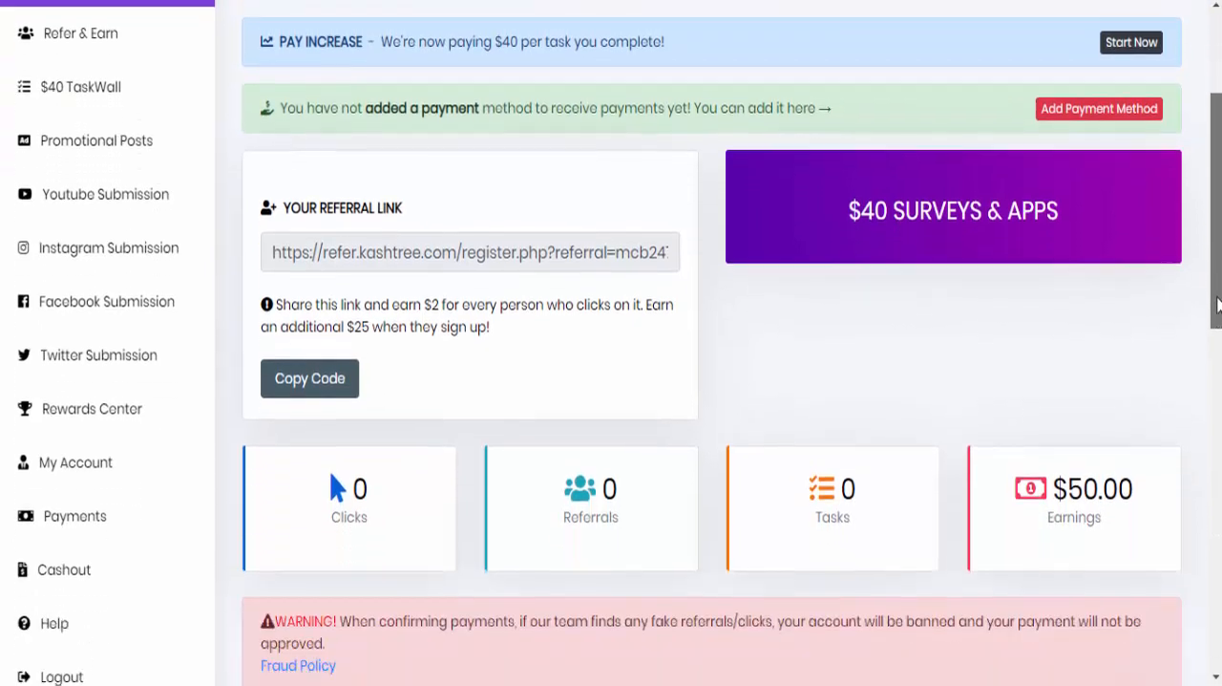
scroll("down", 3)
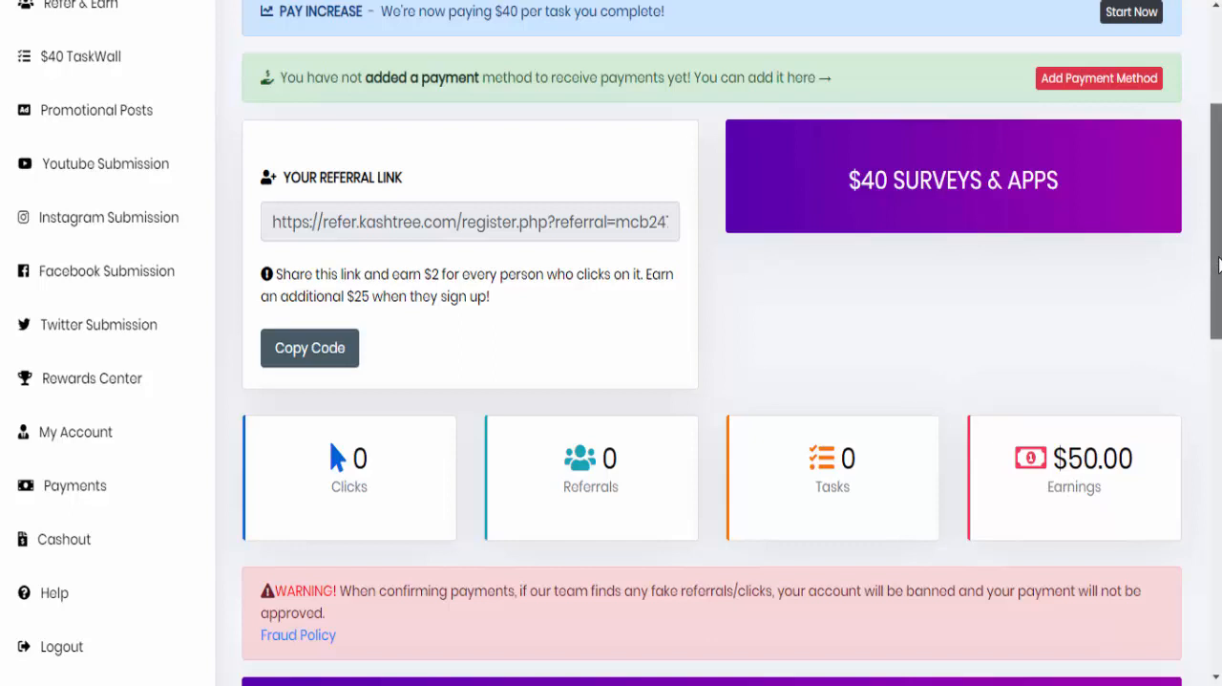
scroll("up", 3)
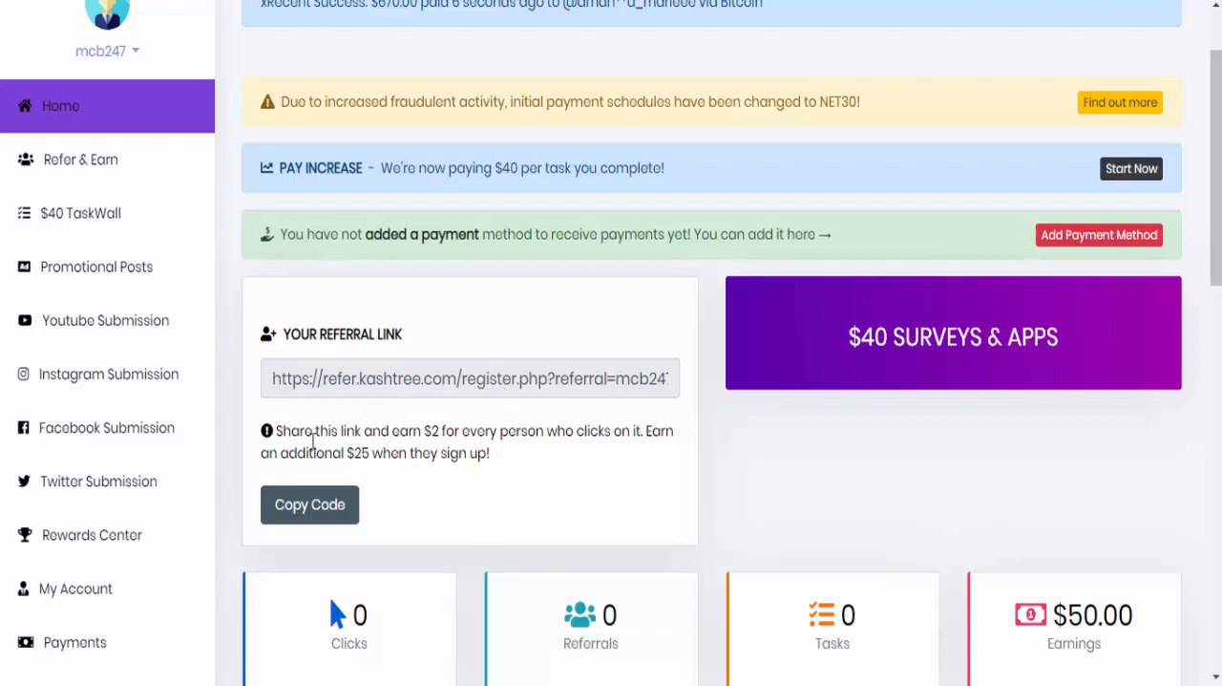
mouse_move(478, 435)
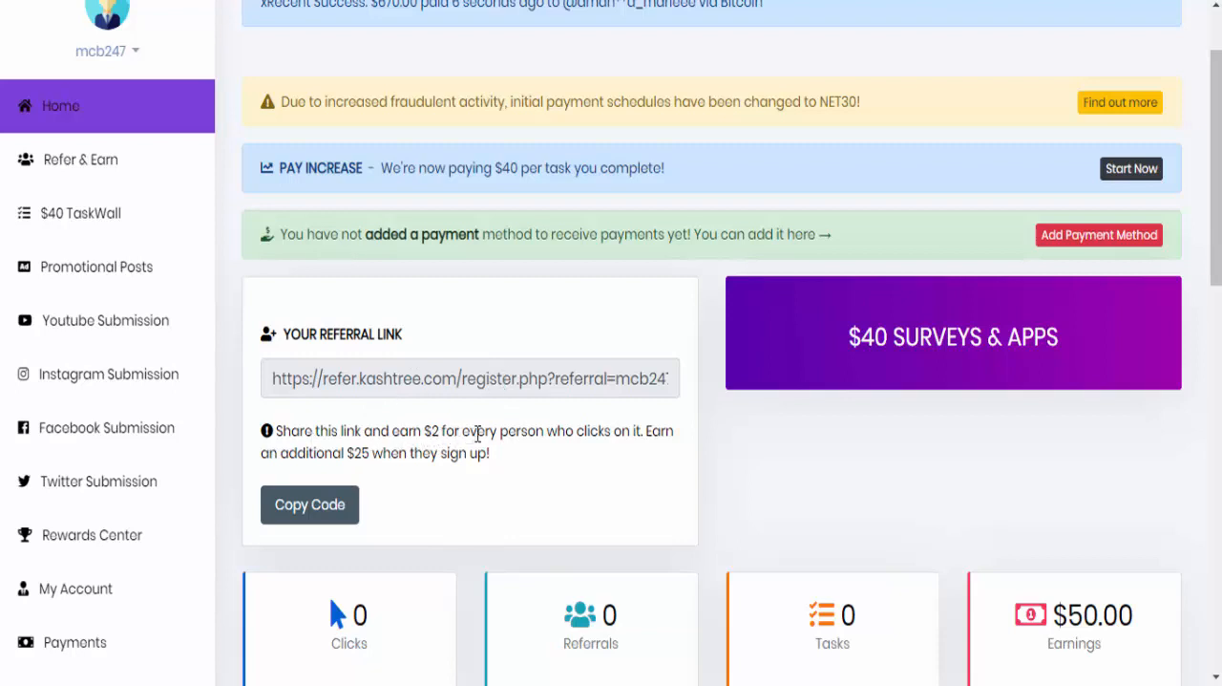
mouse_move(348, 456)
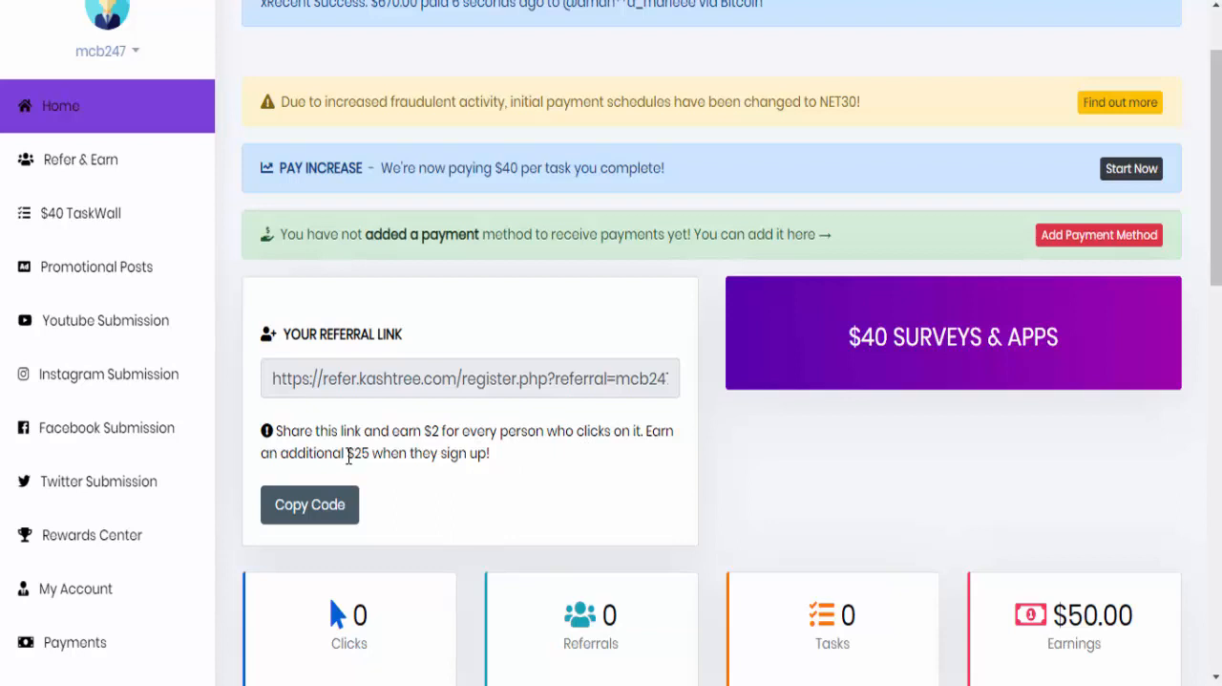
mouse_move(424, 454)
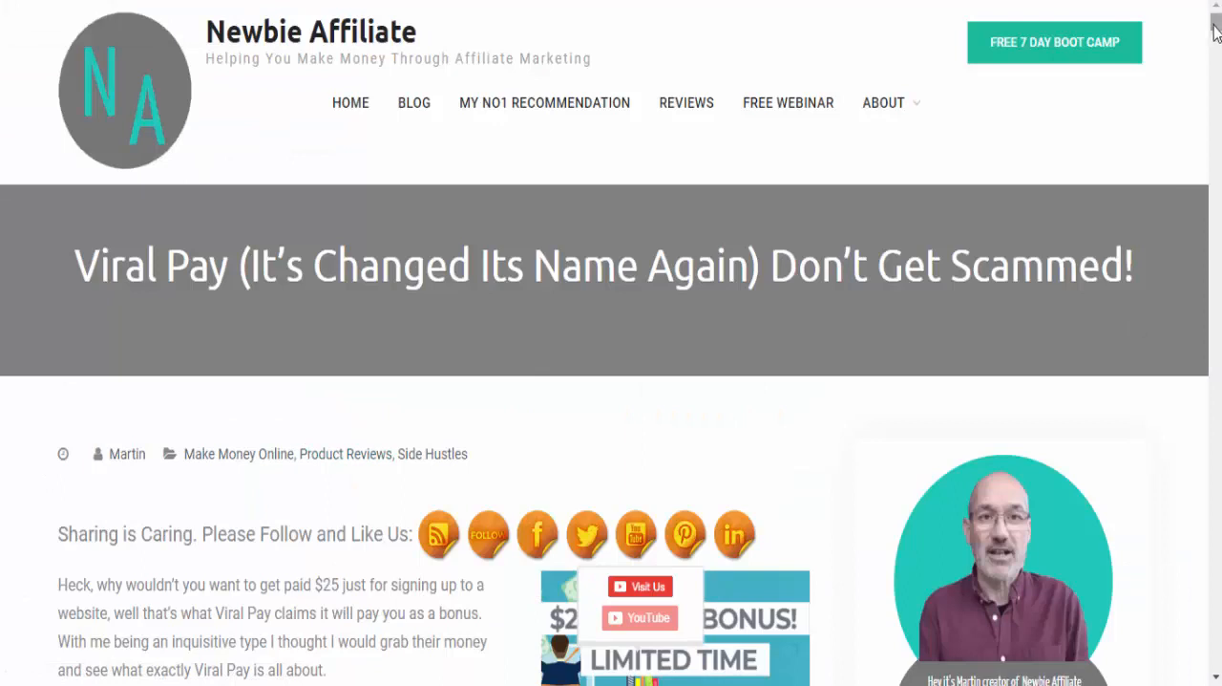
scroll("down", 3)
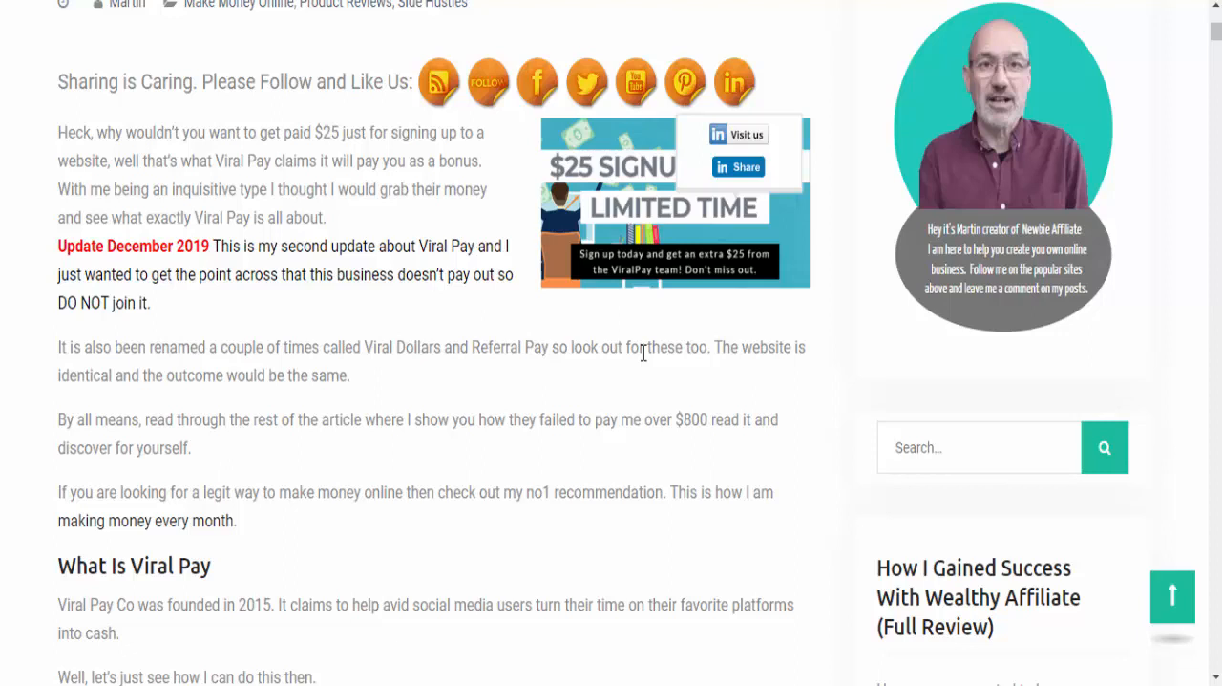
scroll("down", 3)
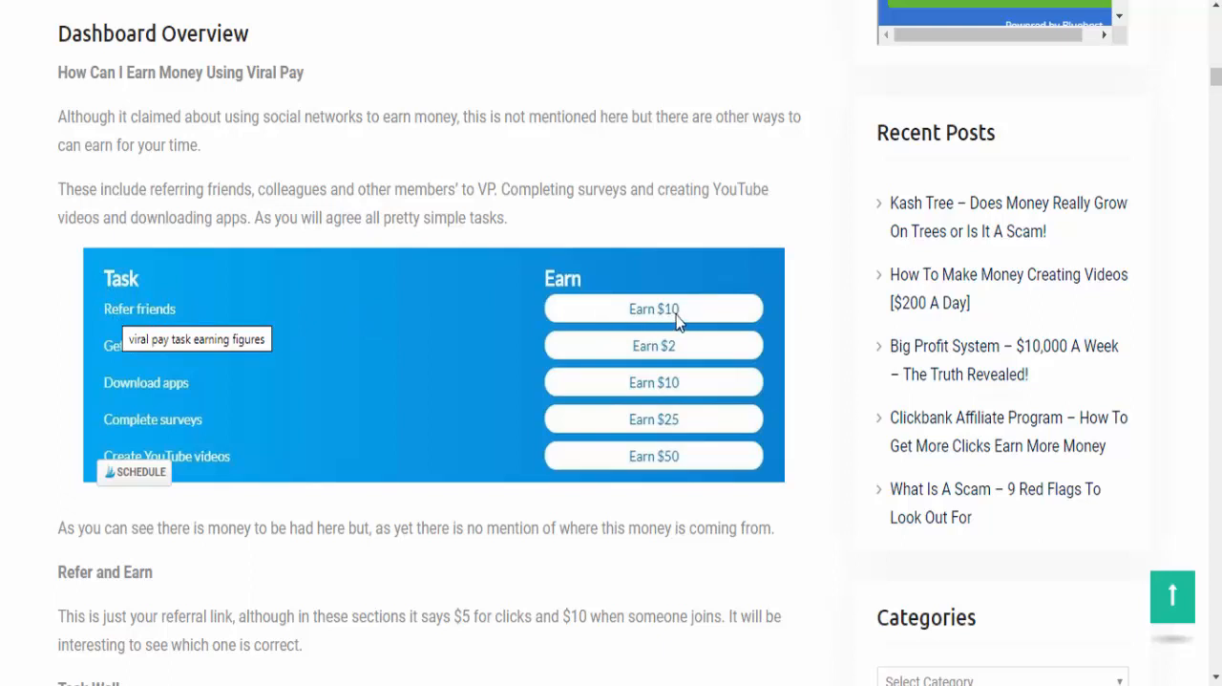
mouse_move(573, 417)
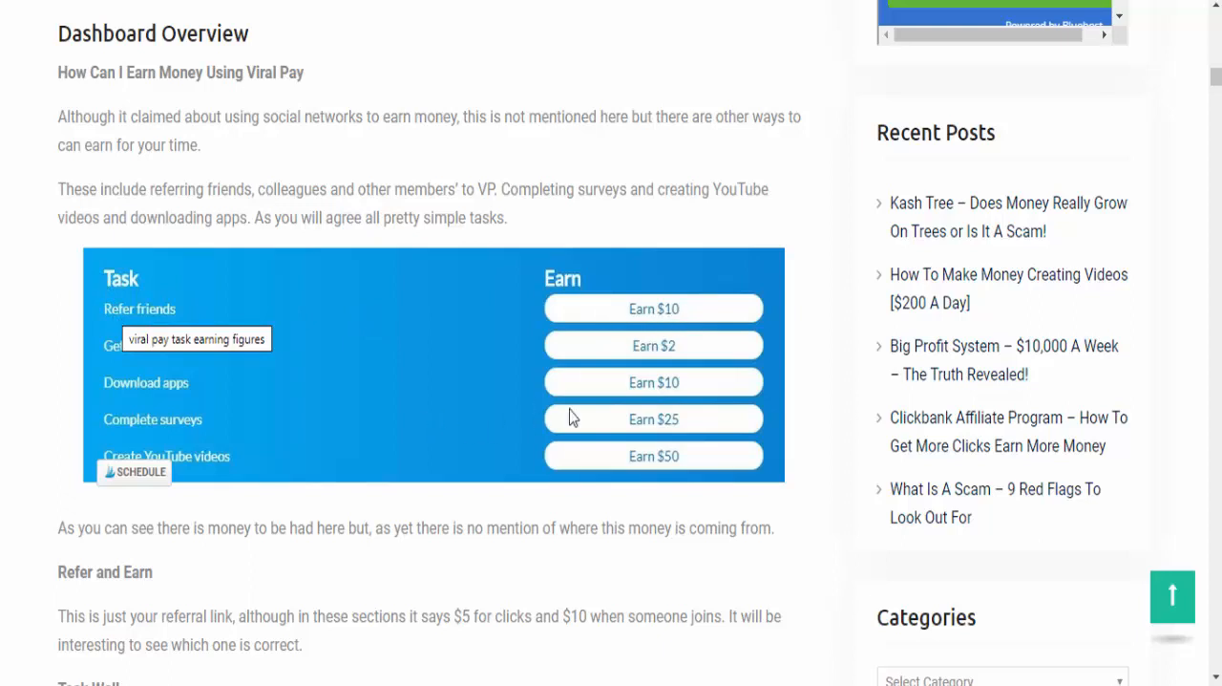
mouse_move(638, 365)
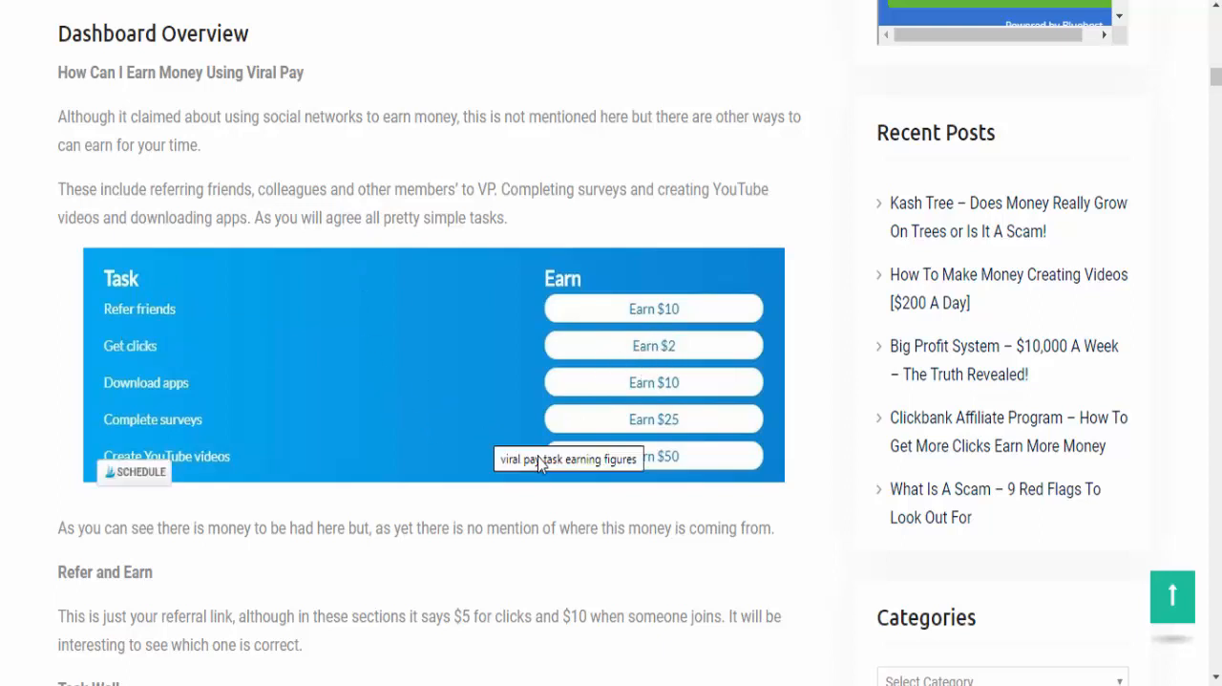
mouse_move(668, 477)
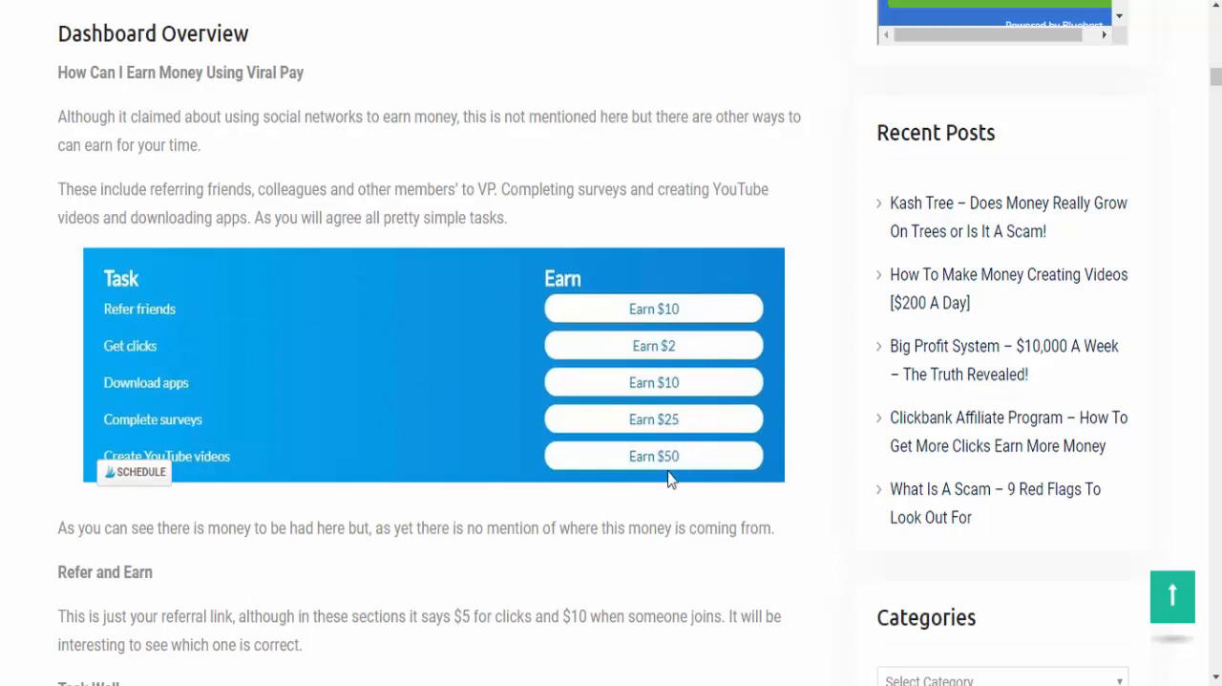
mouse_move(550, 470)
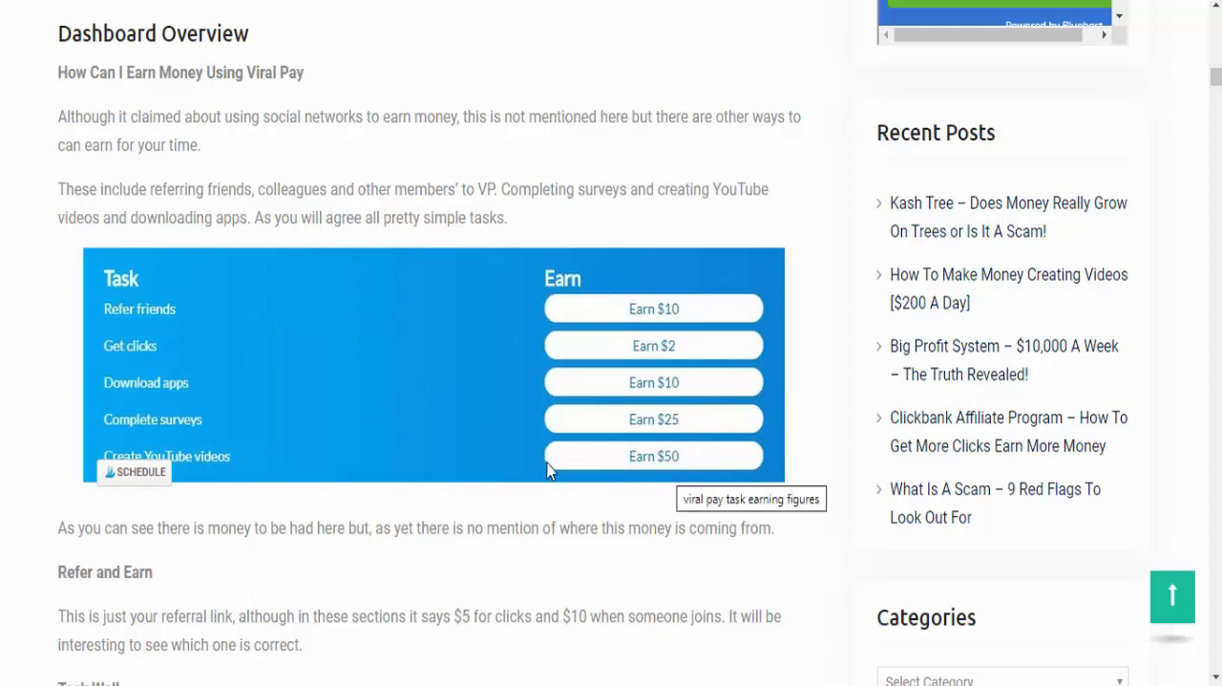
mouse_move(665, 466)
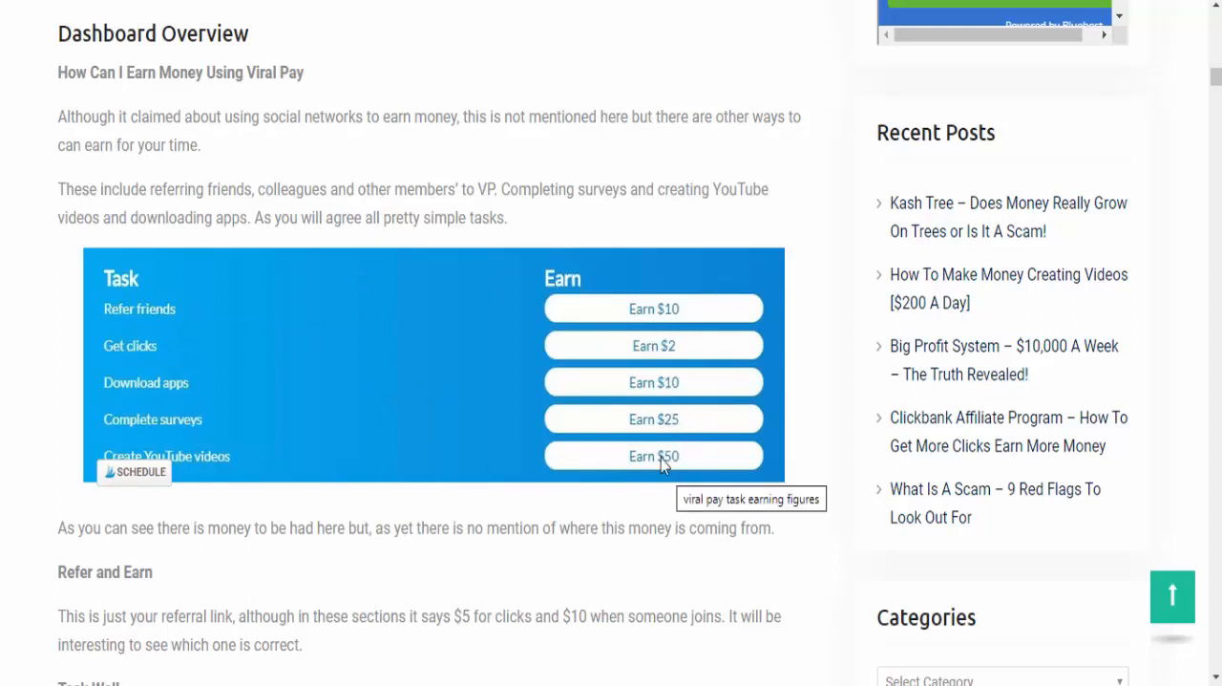
mouse_move(654, 451)
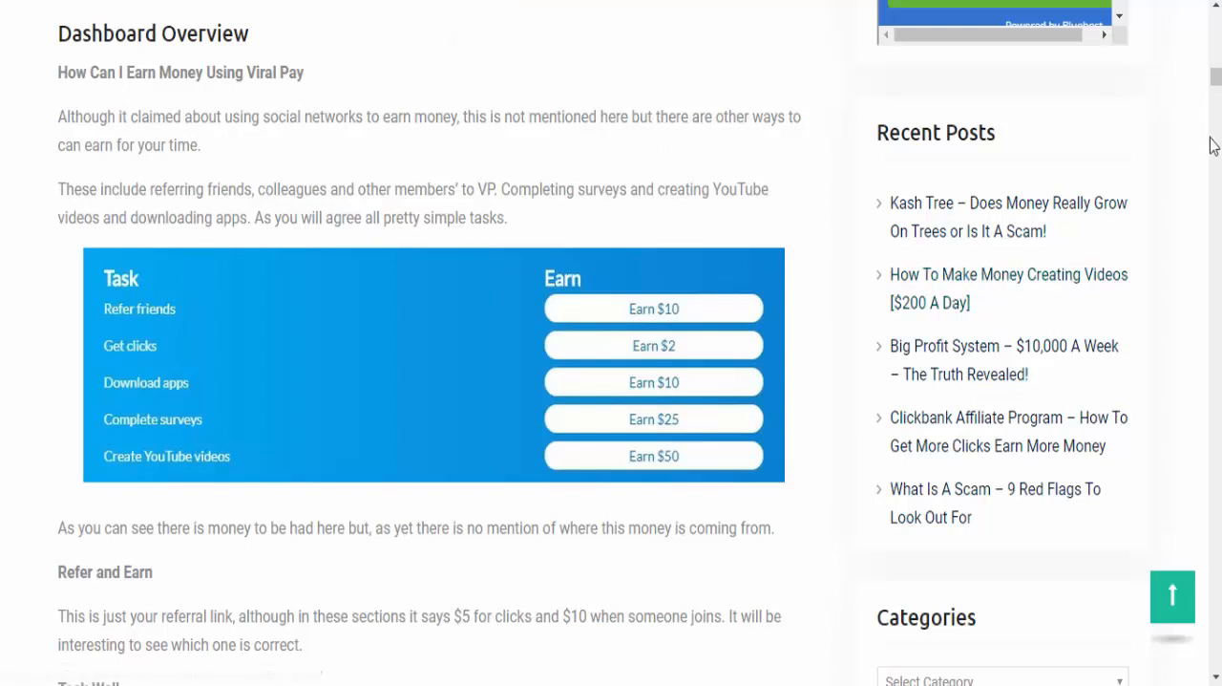
Scroll the review to the April 2019 update showing the $724 cash pot and the Alternatively section
scroll("down", 3)
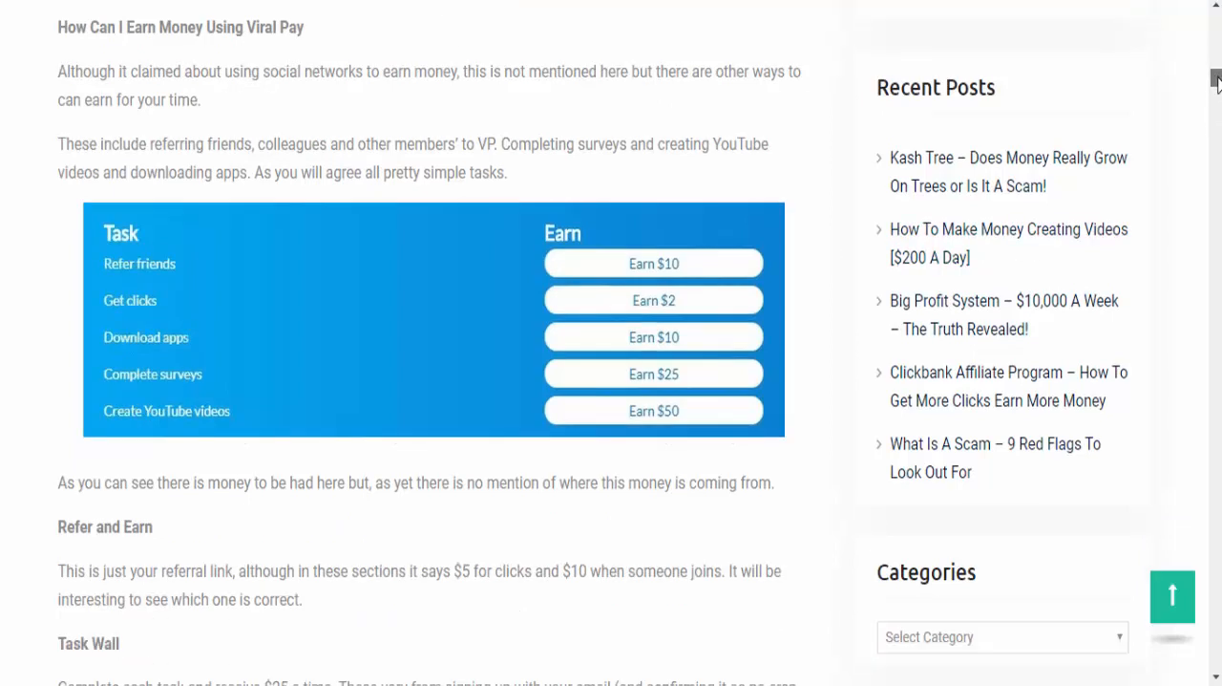
scroll("down", 3)
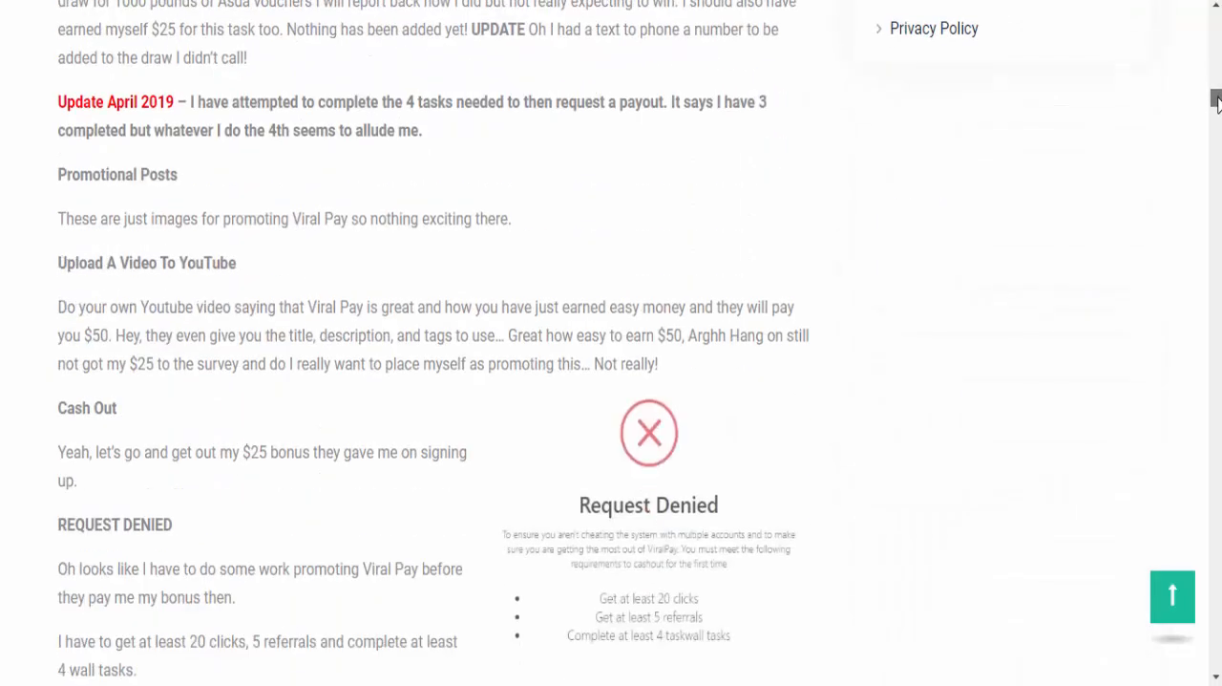
scroll("down", 3)
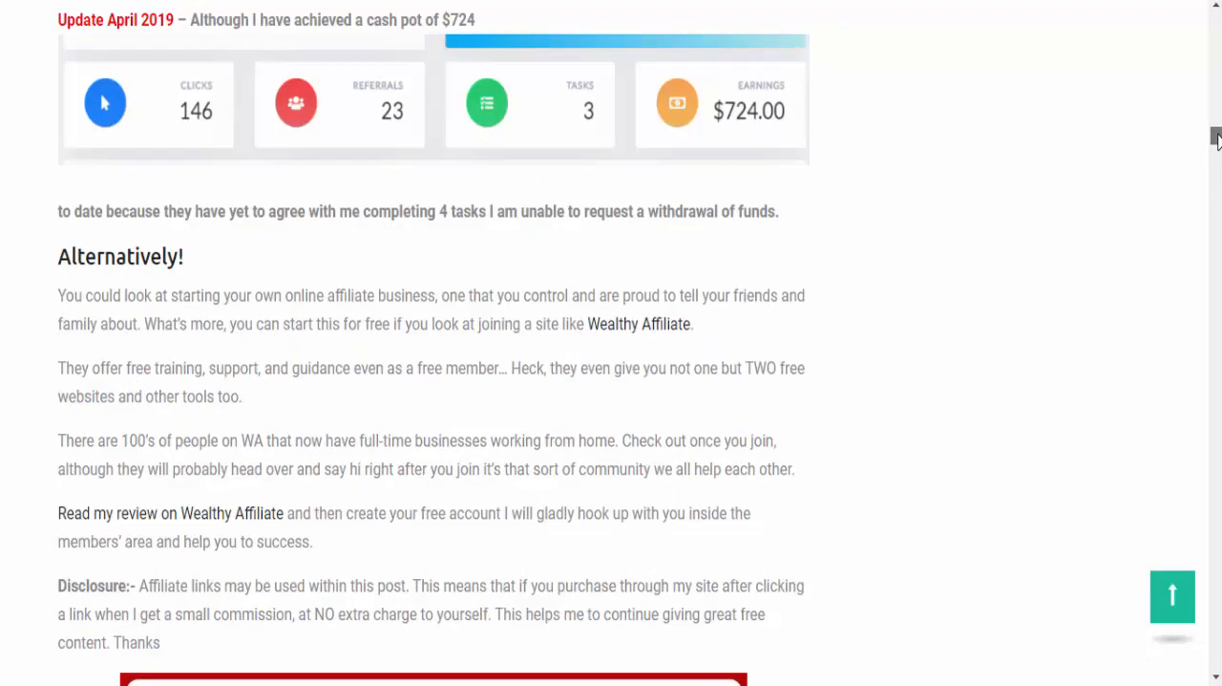
scroll("up", 3)
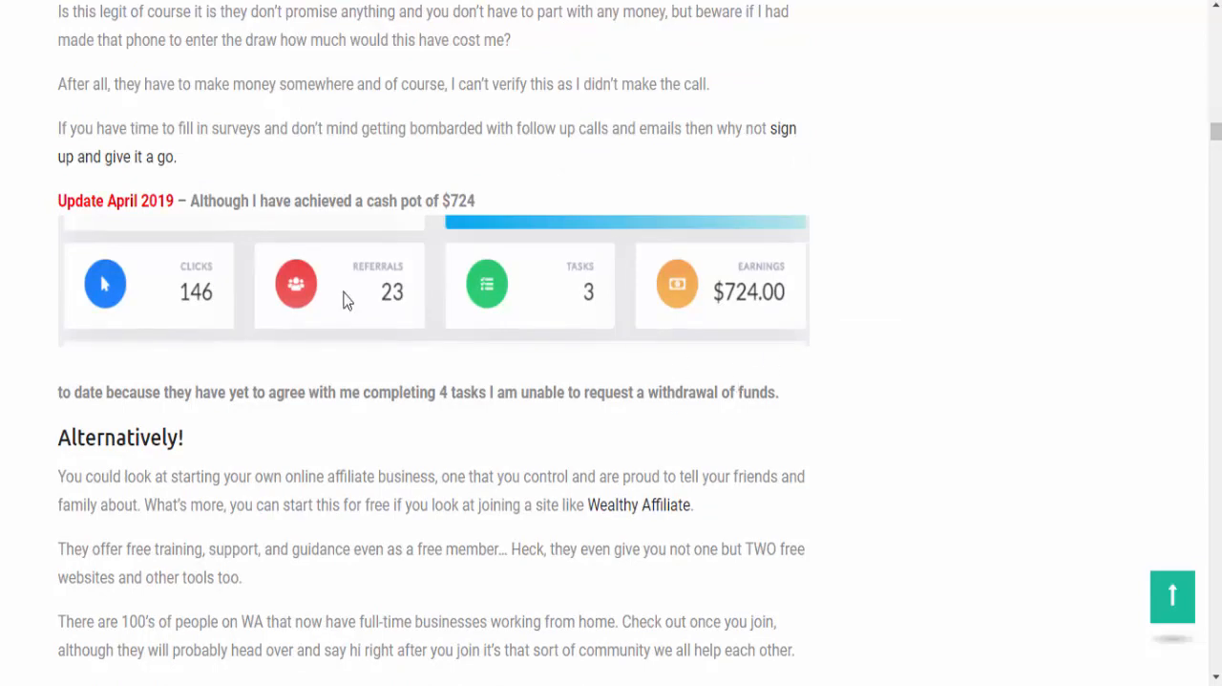
mouse_move(184, 313)
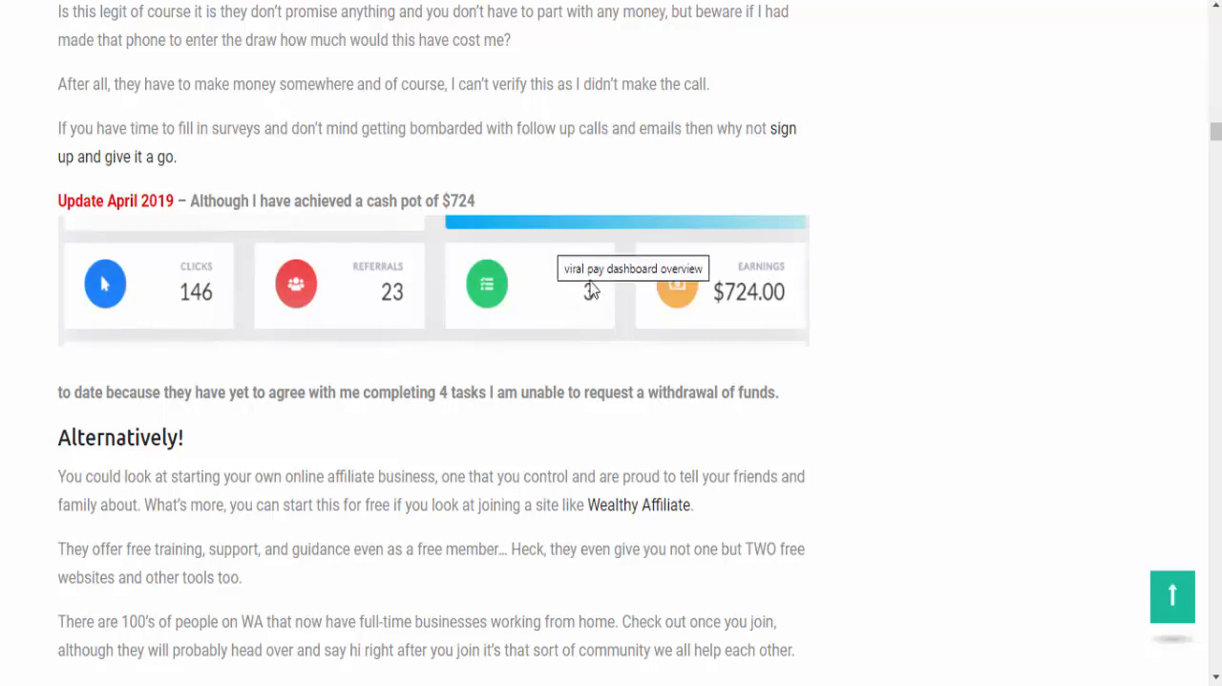
mouse_move(1181, 298)
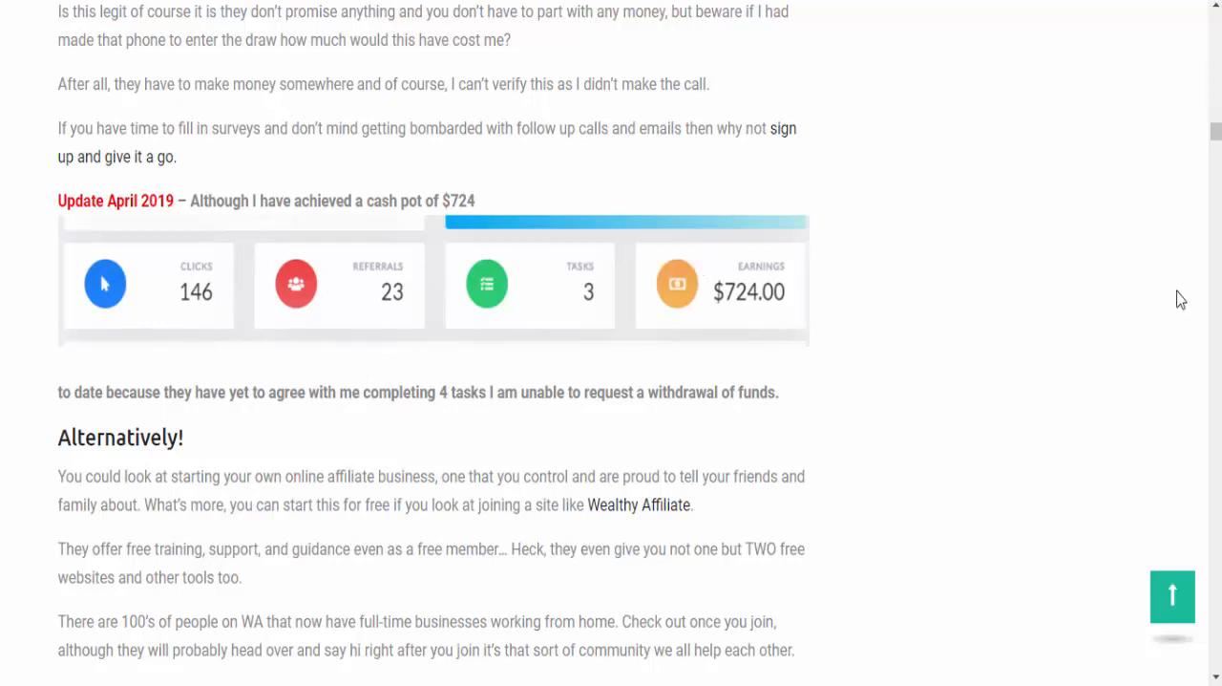
mouse_move(1176, 287)
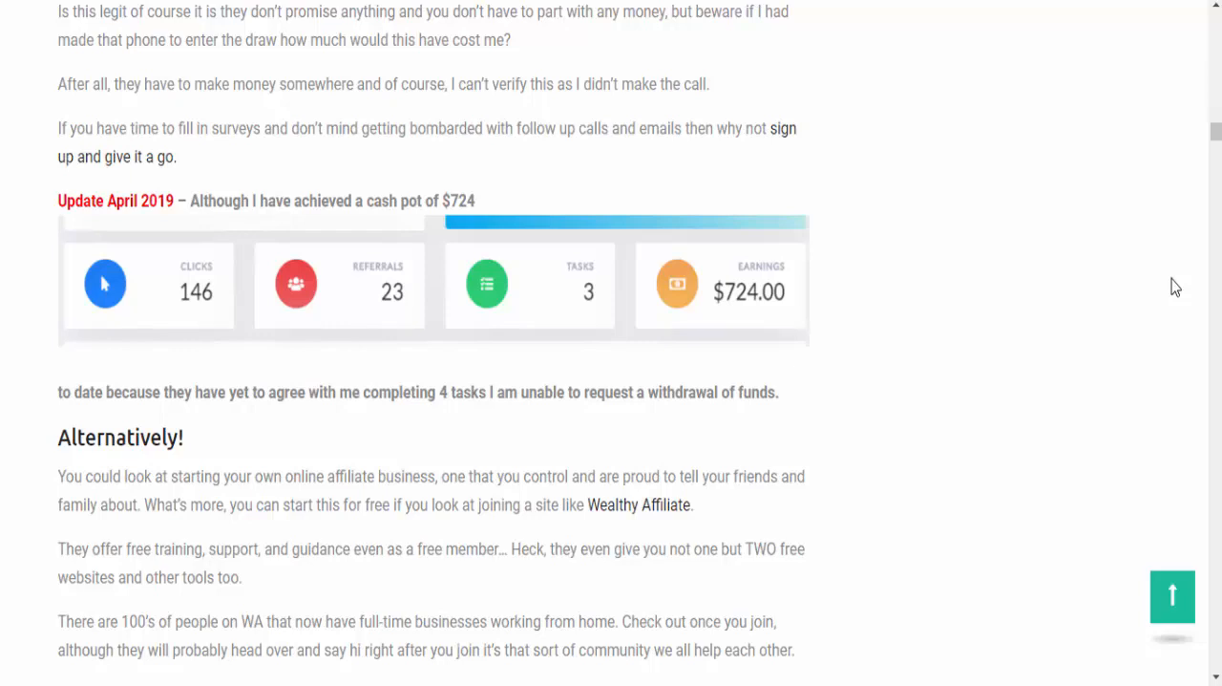
mouse_move(1215, 134)
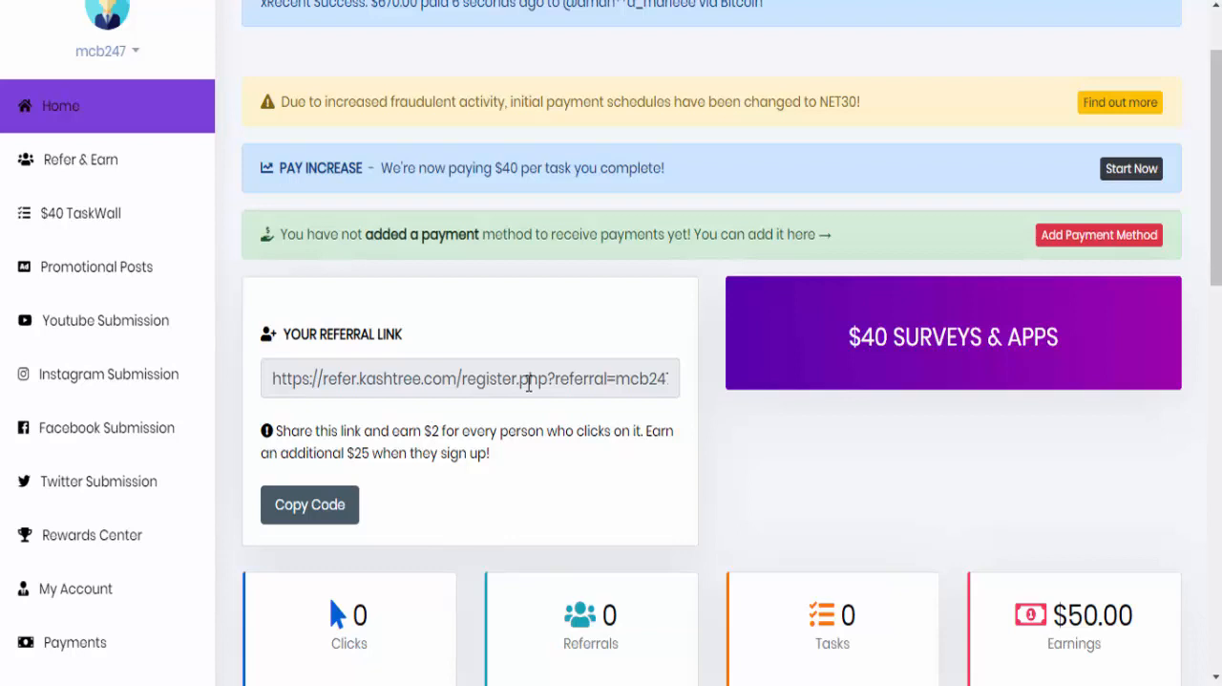
mouse_move(943, 399)
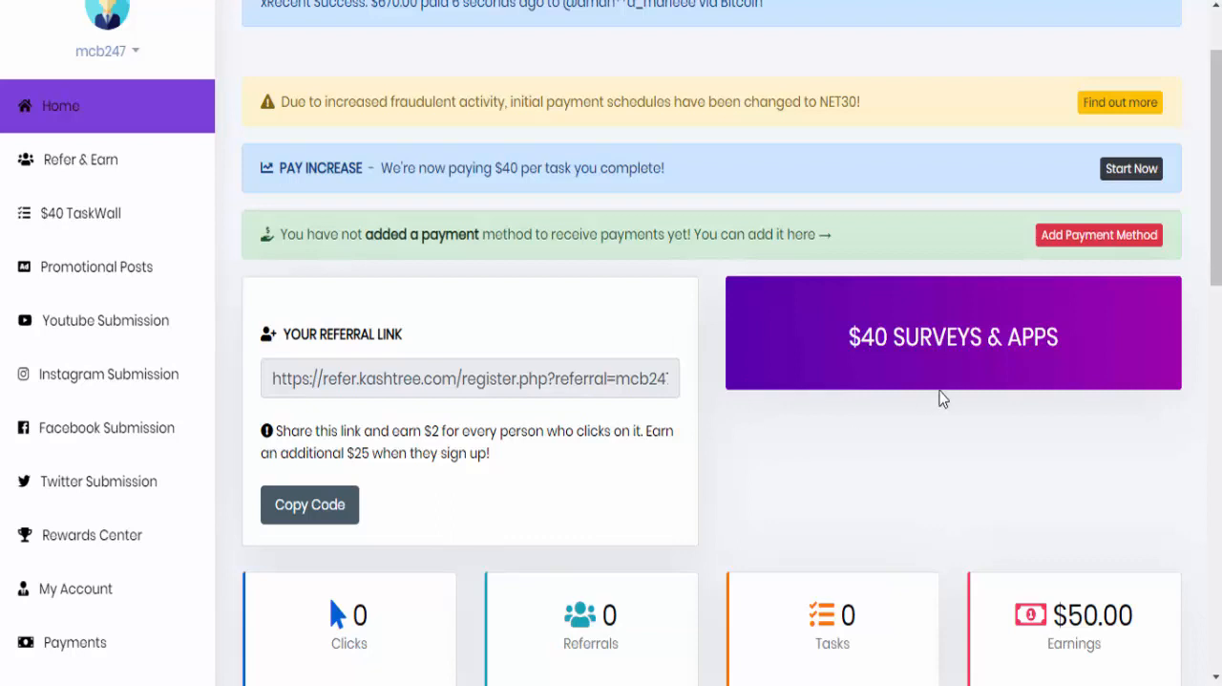
mouse_move(909, 432)
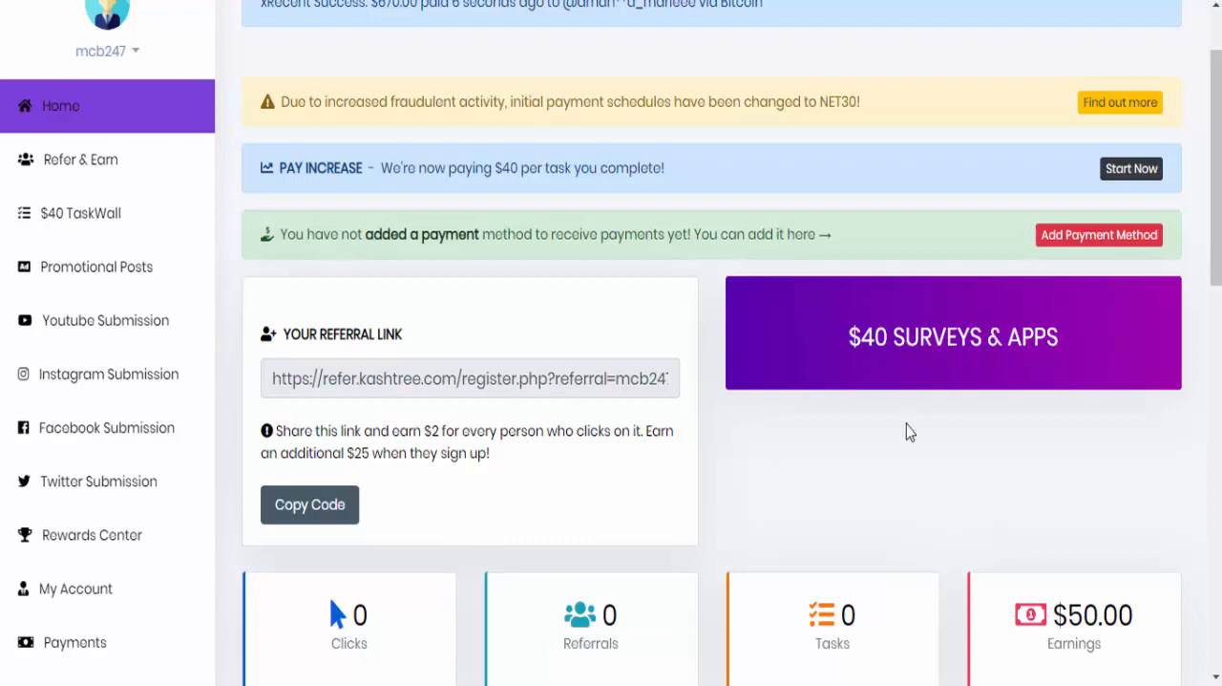
mouse_move(1203, 582)
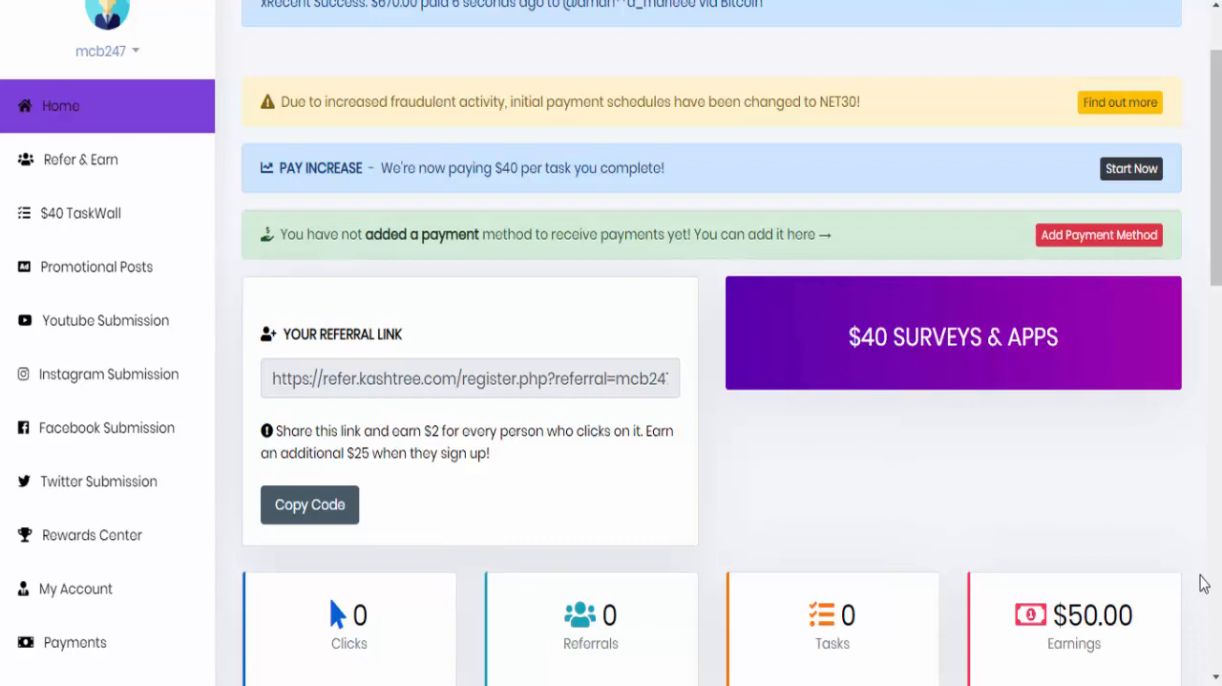
mouse_move(477, 481)
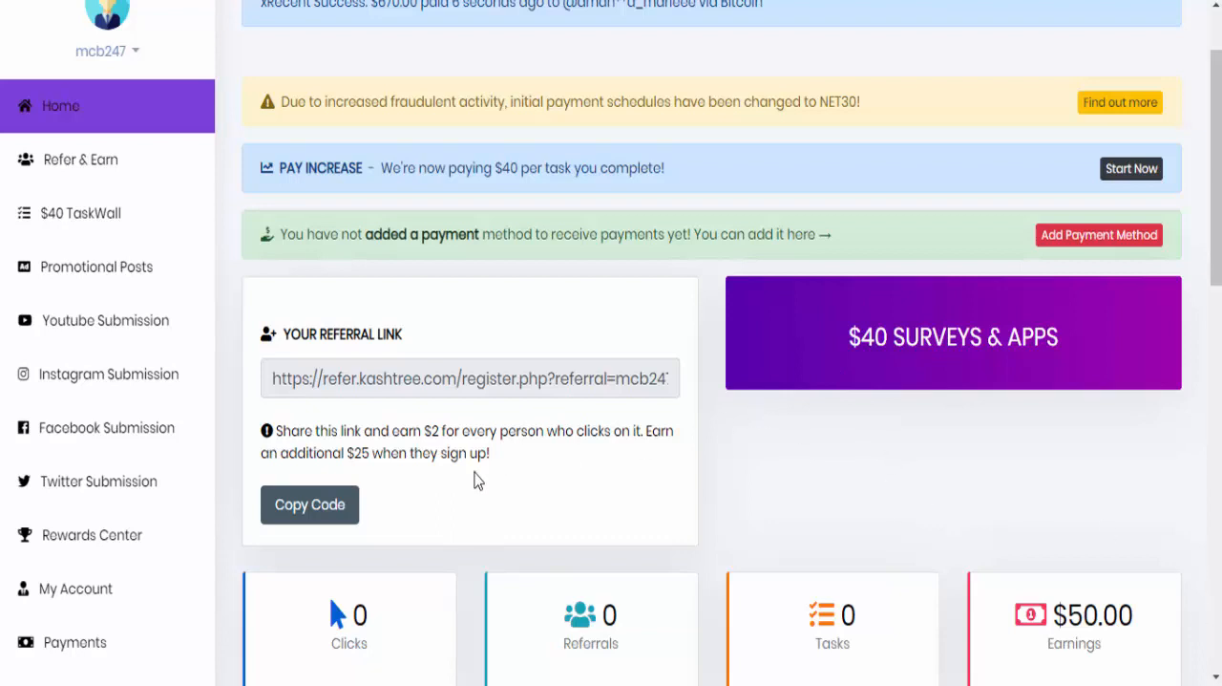
mouse_move(416, 435)
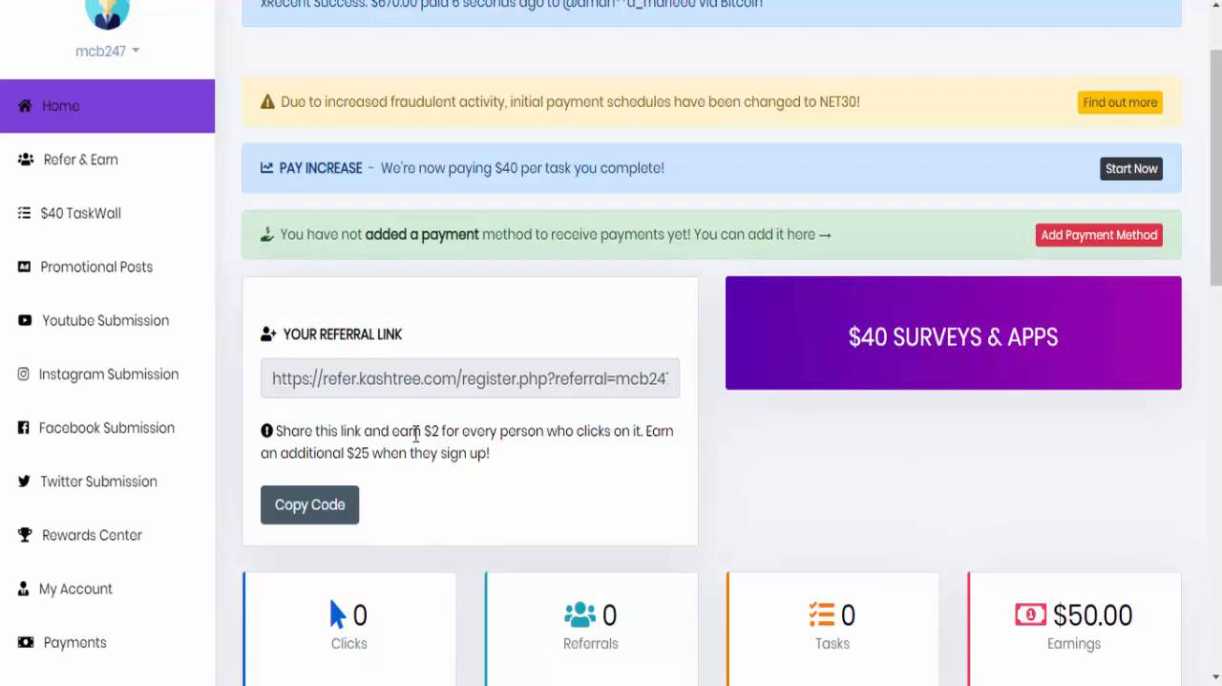
mouse_move(447, 435)
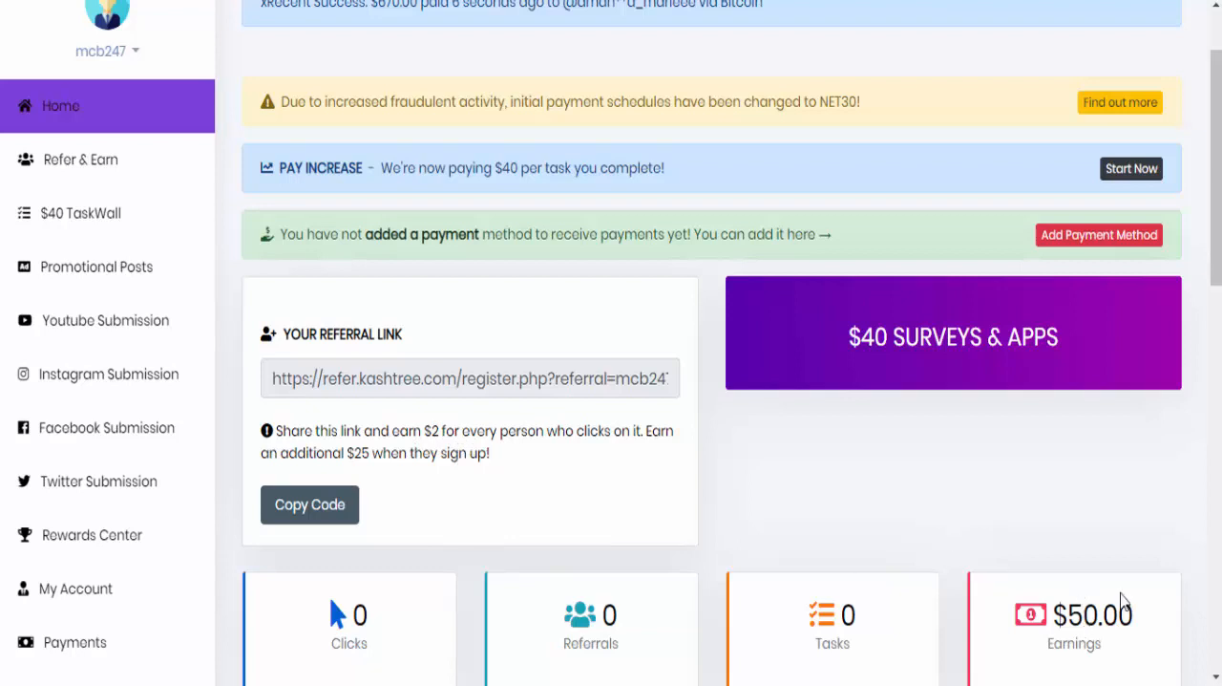
mouse_move(917, 329)
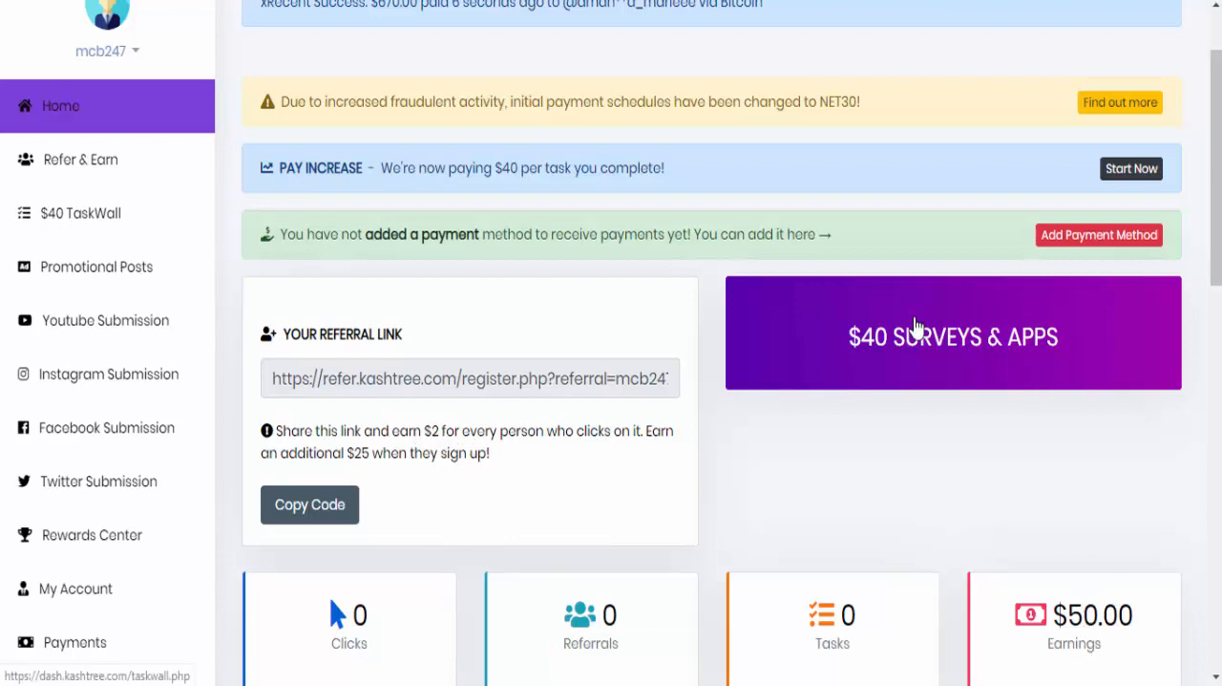
mouse_move(985, 328)
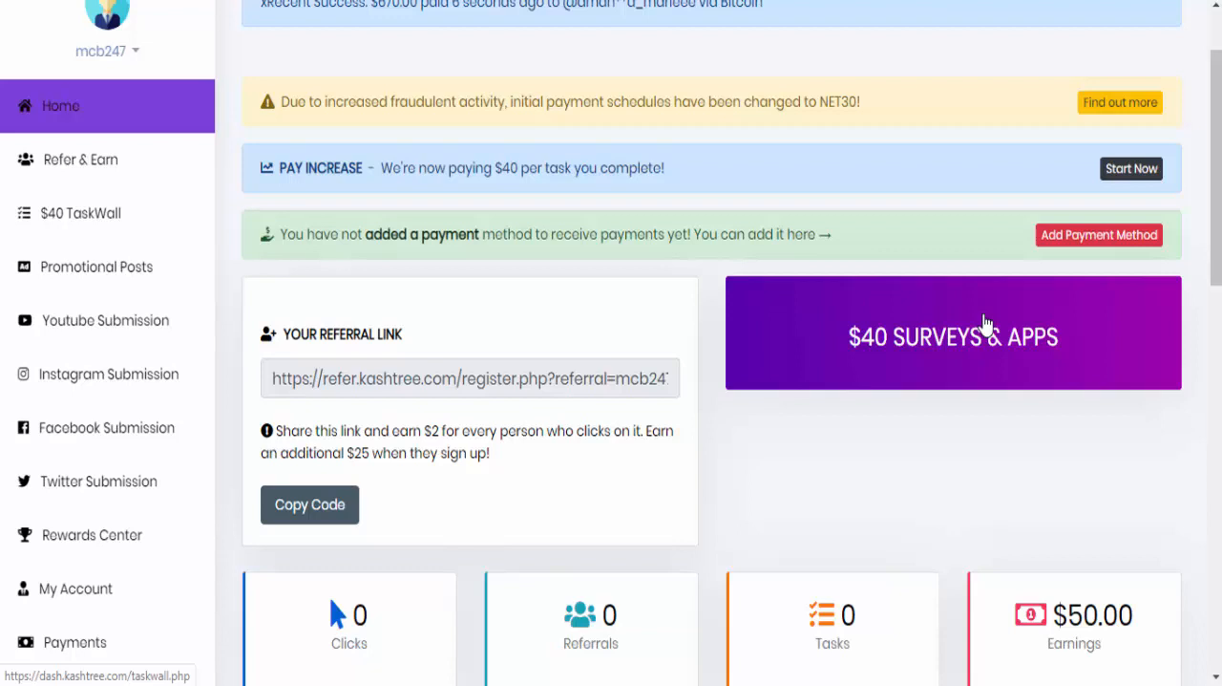
mouse_move(682, 401)
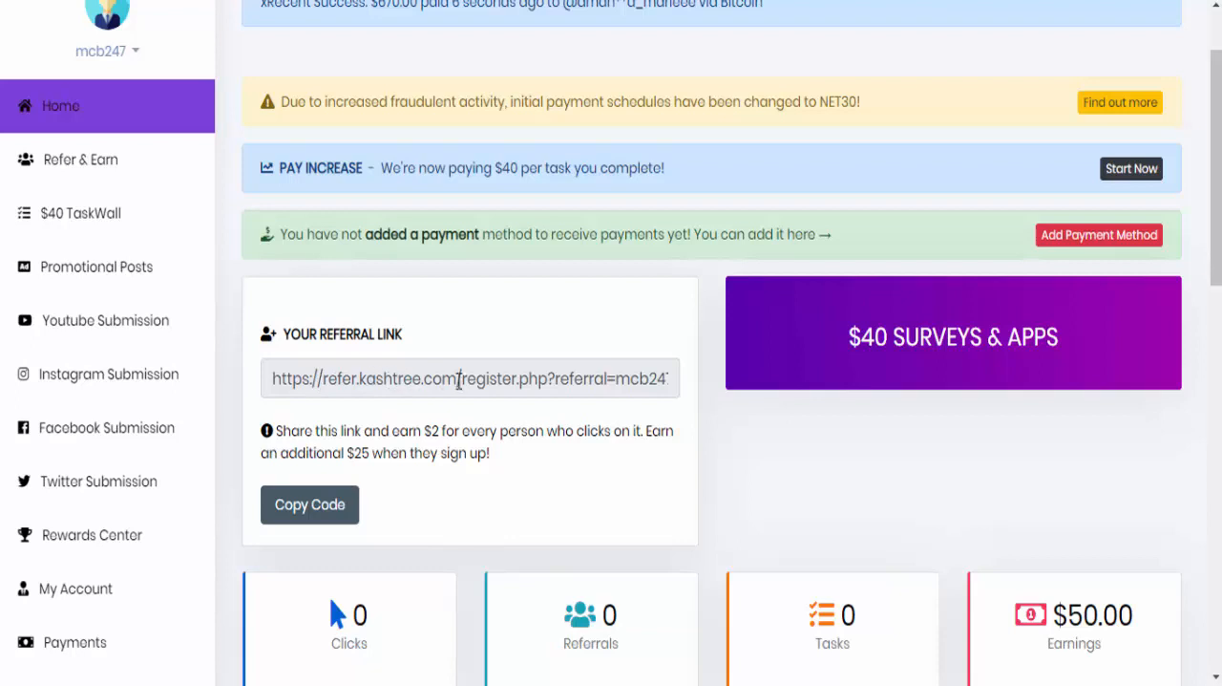
mouse_move(550, 386)
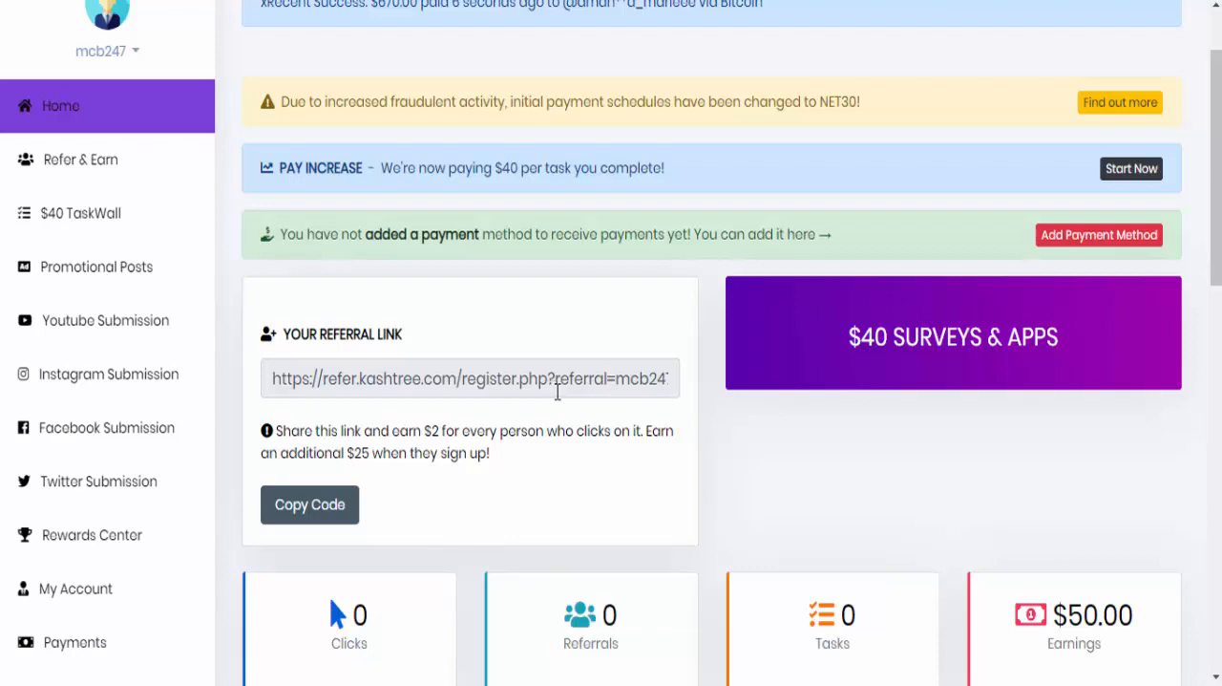
mouse_move(711, 577)
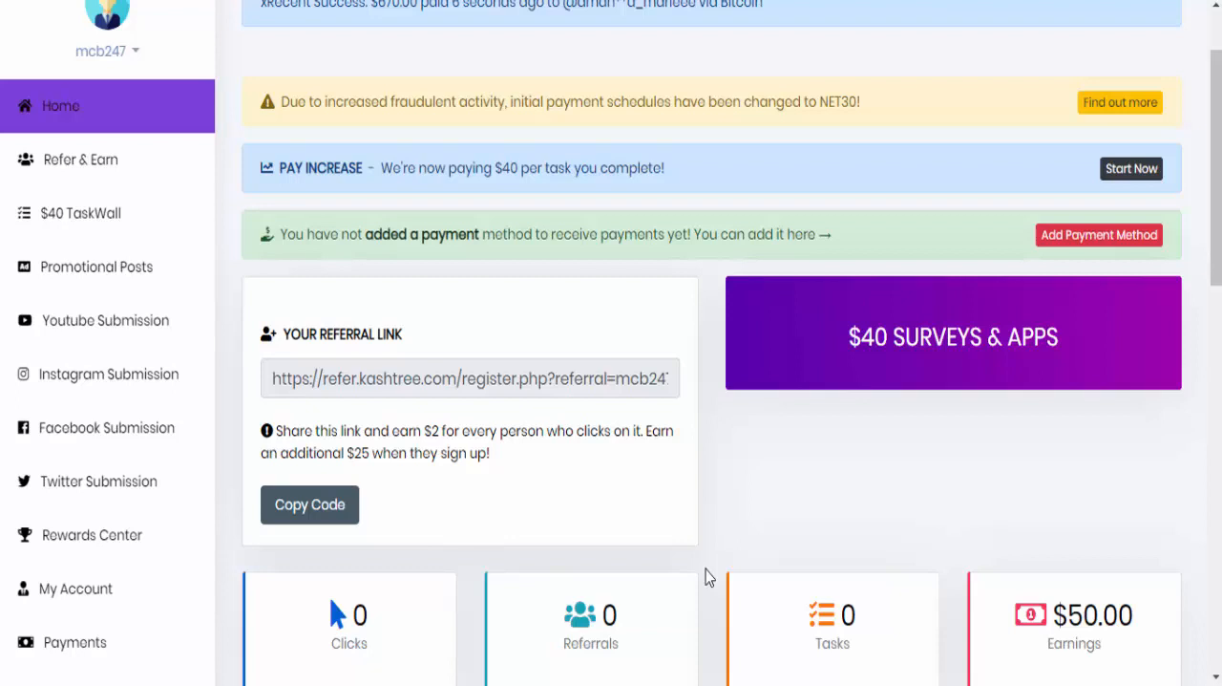
mouse_move(307, 101)
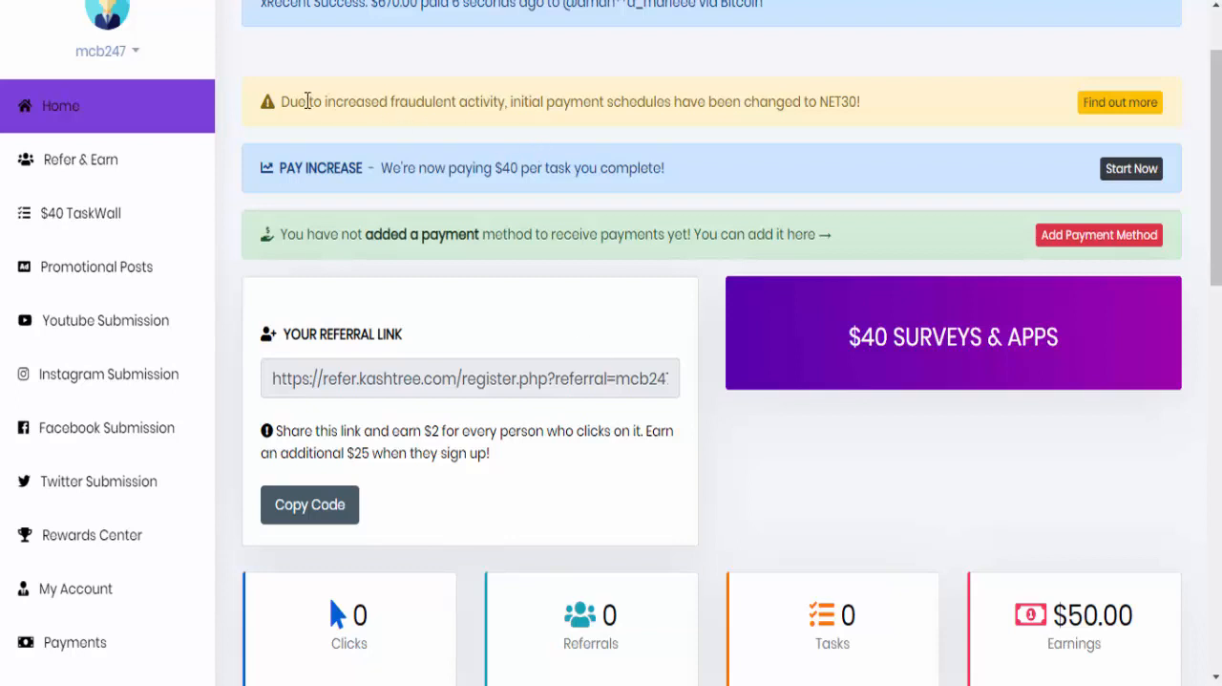
mouse_move(483, 103)
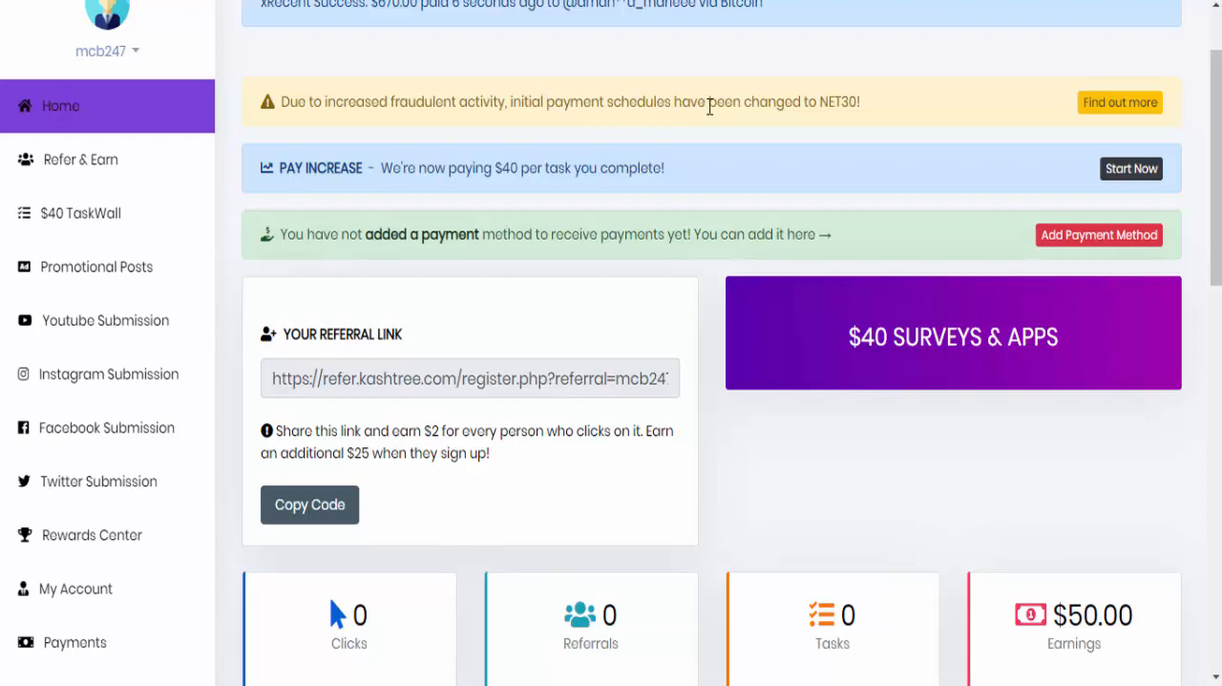
mouse_move(890, 137)
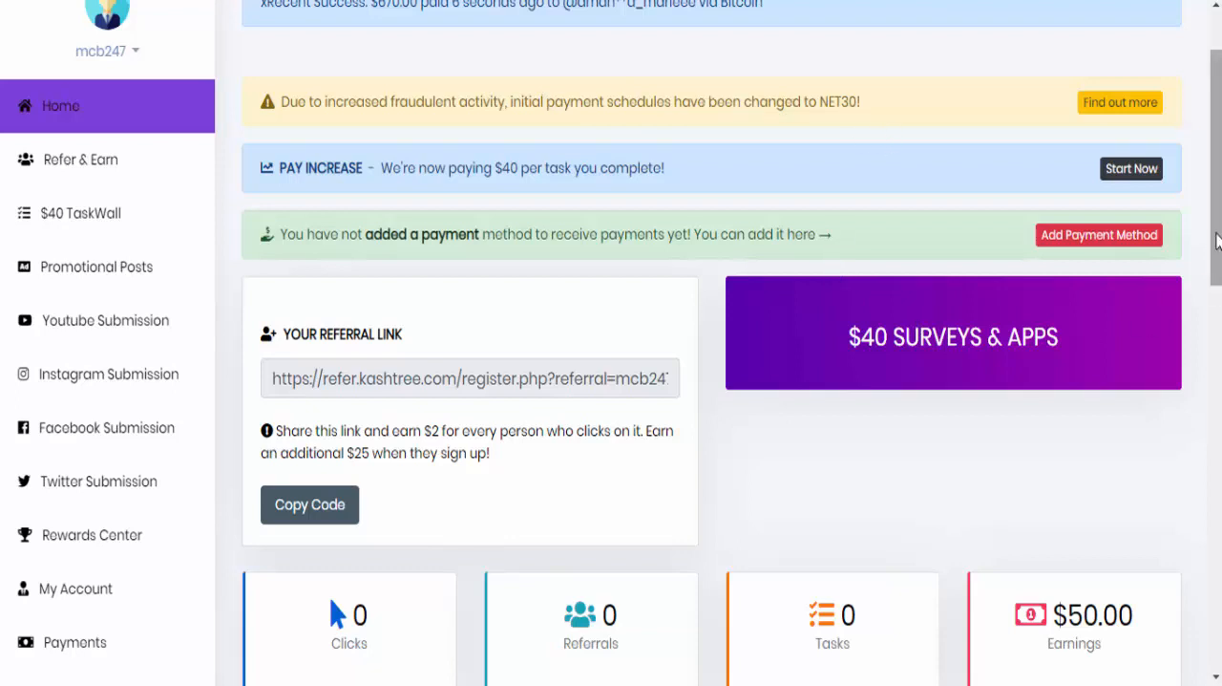
Scroll the KashTree dashboard to the WARNING banner and the $25-to-$40 task earnings list
scroll("down", 3)
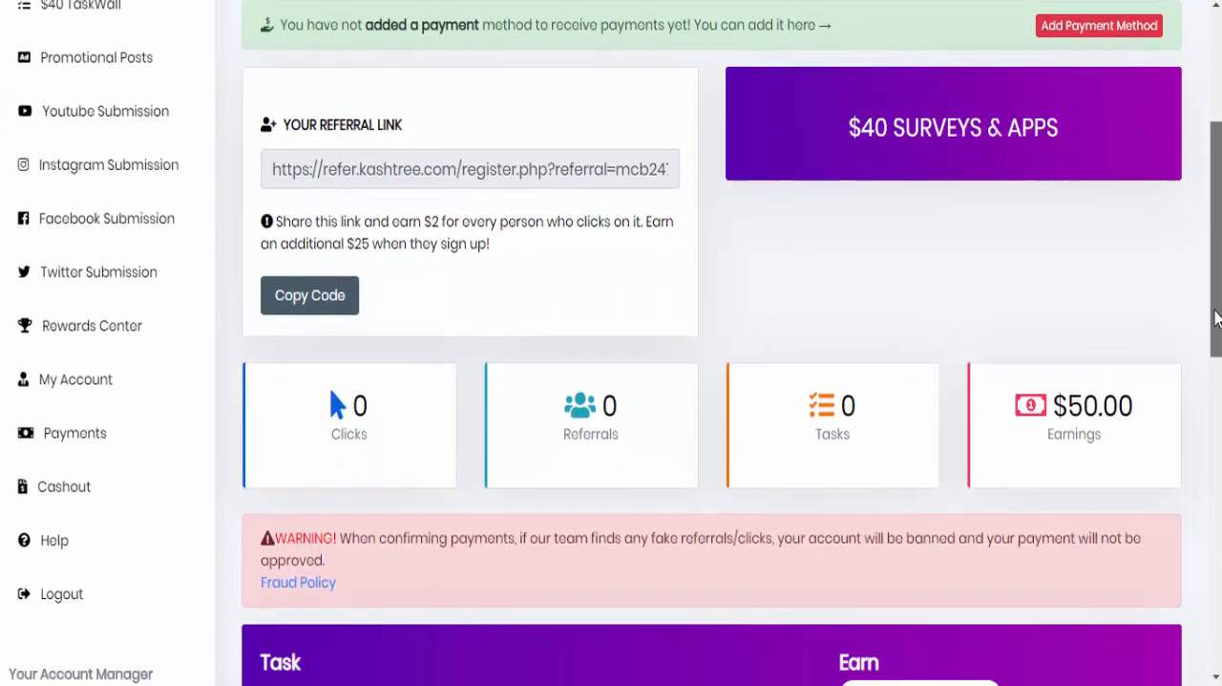
scroll("down", 3)
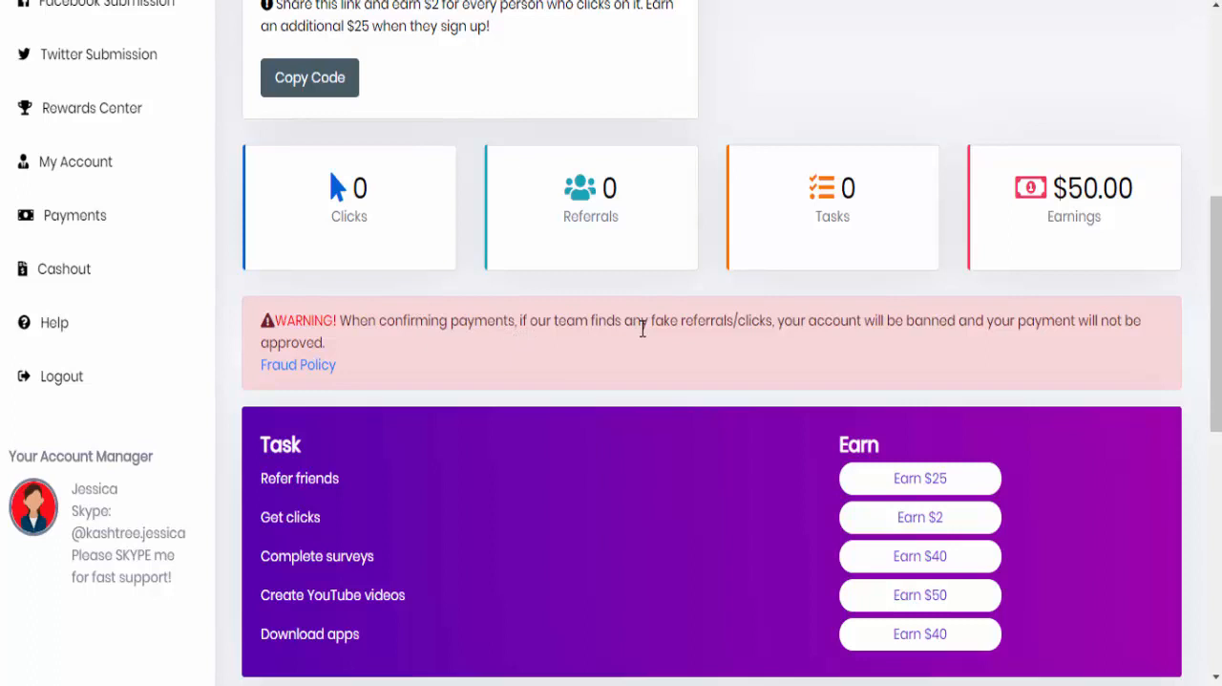
mouse_move(764, 325)
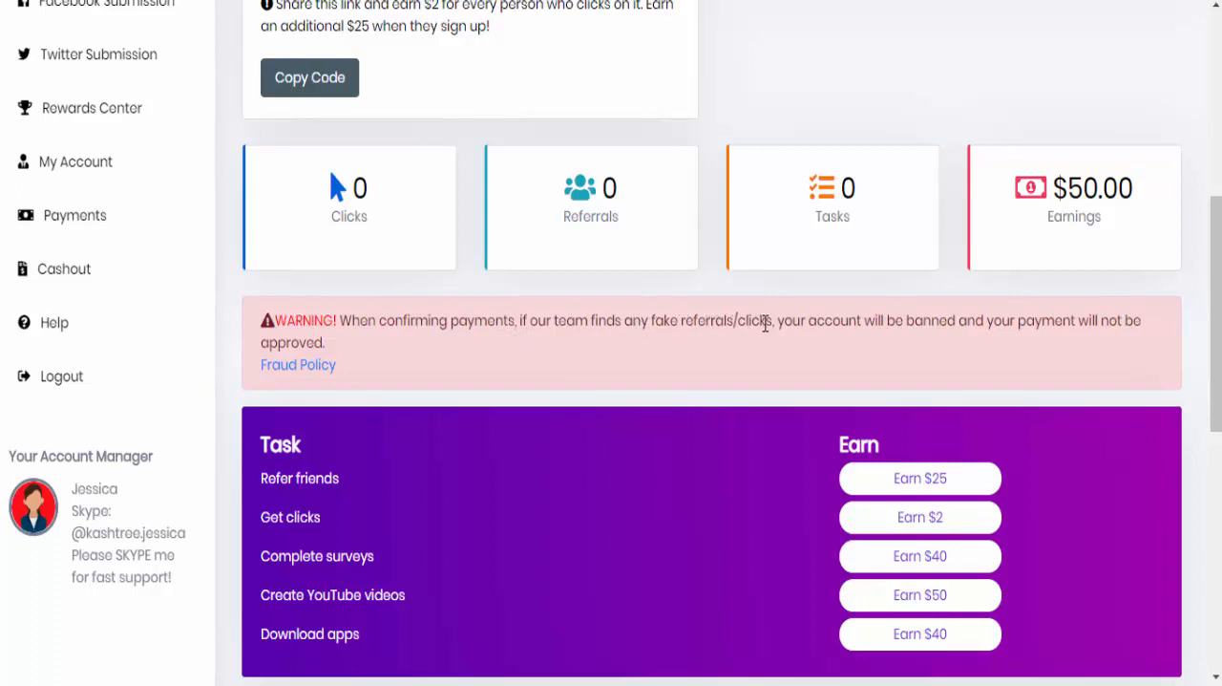
mouse_move(1003, 325)
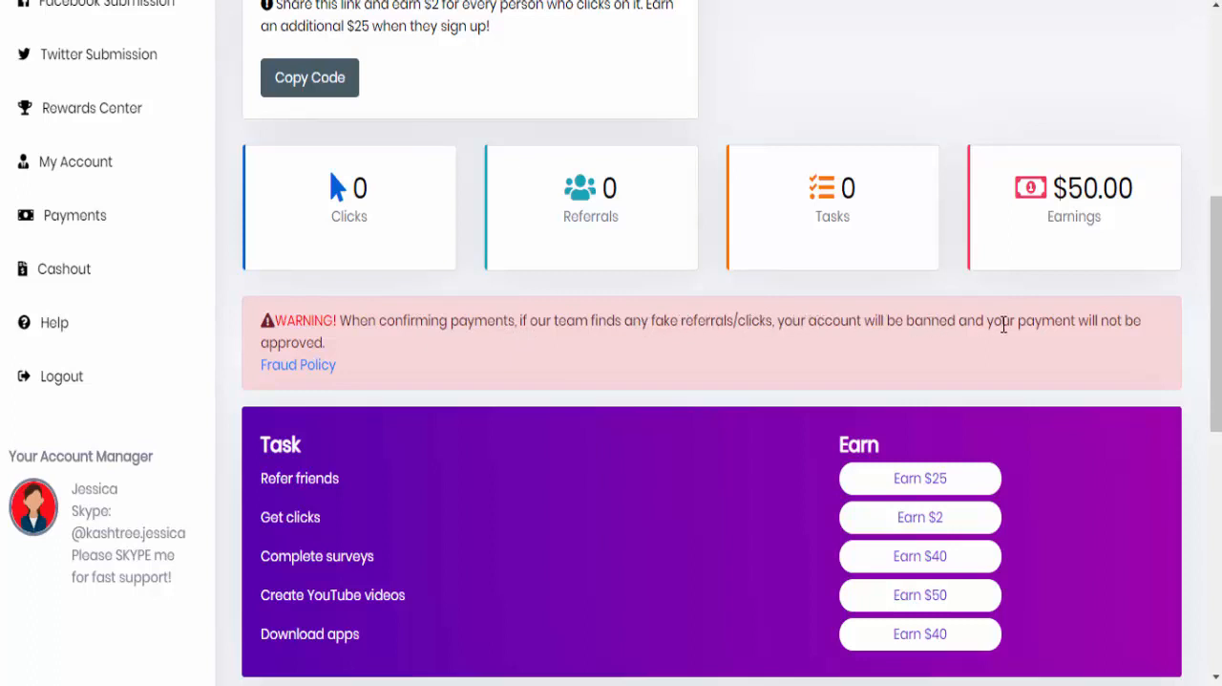
mouse_move(677, 382)
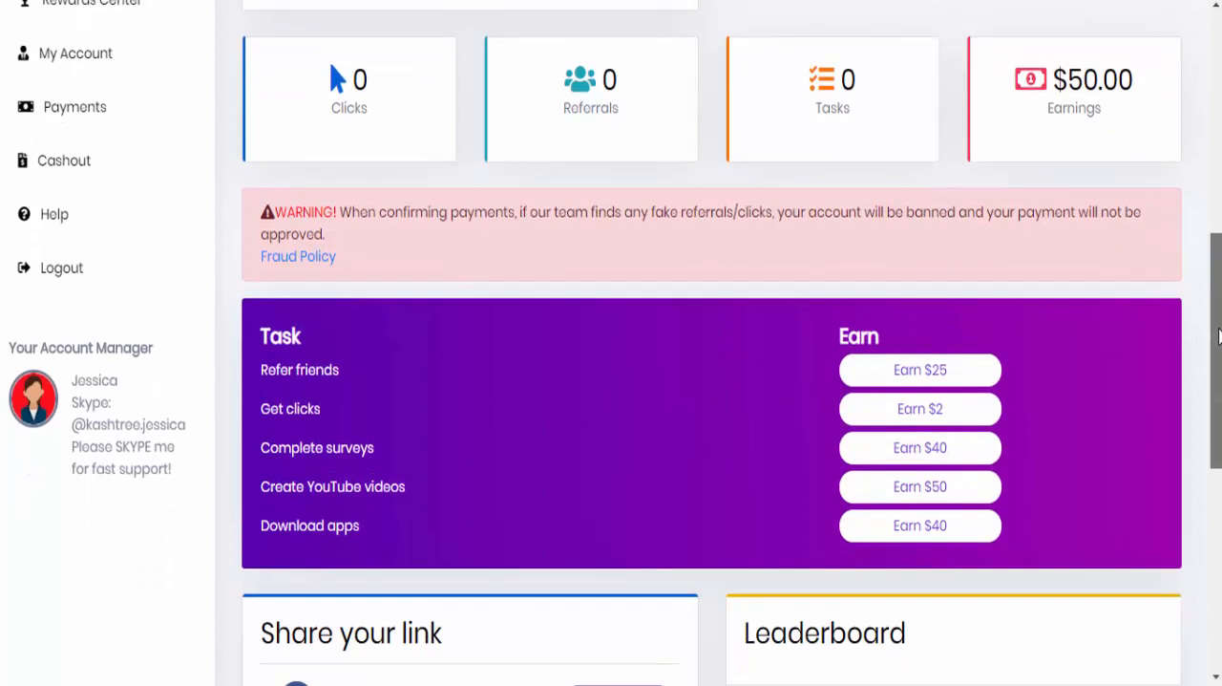
scroll("down", 3)
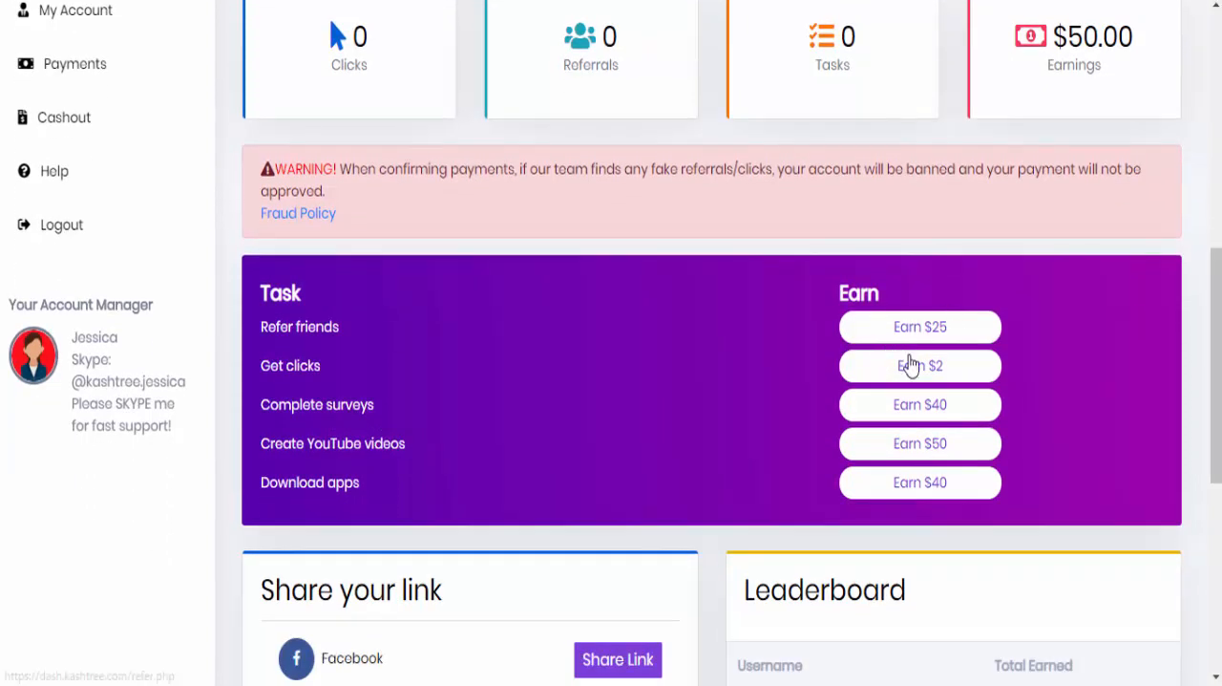
mouse_move(271, 92)
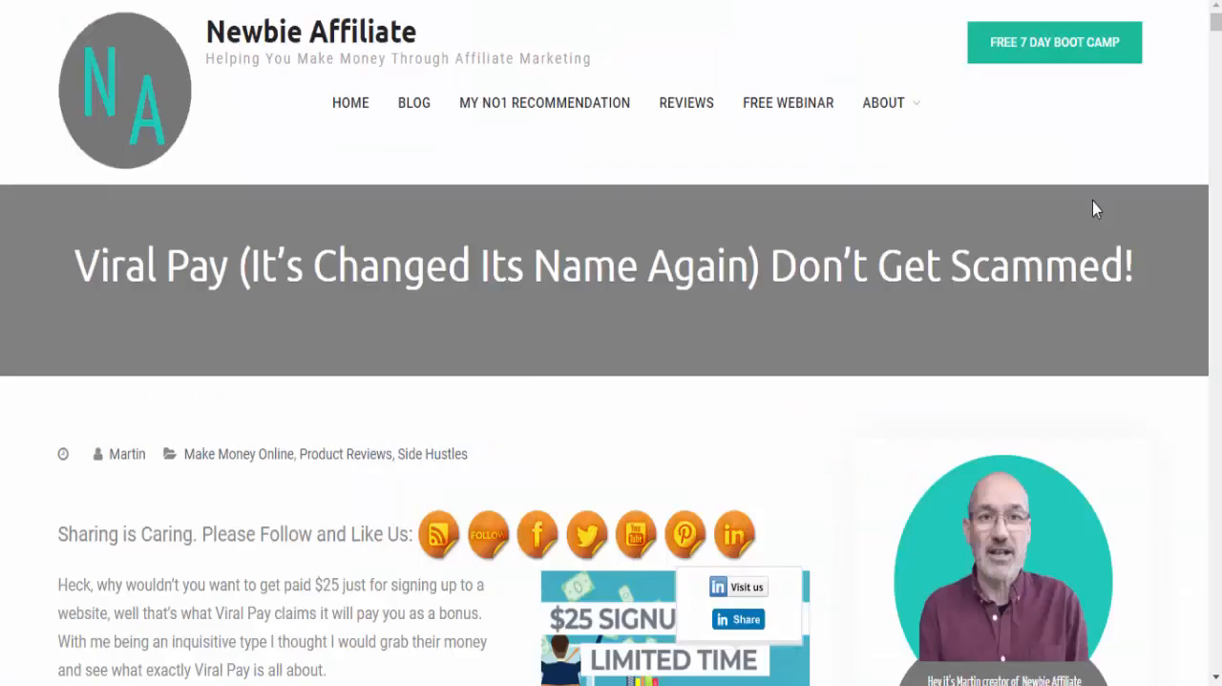
Scroll the Viral Pay review briefly before returning to the KashTree task earnings list
scroll("down", 3)
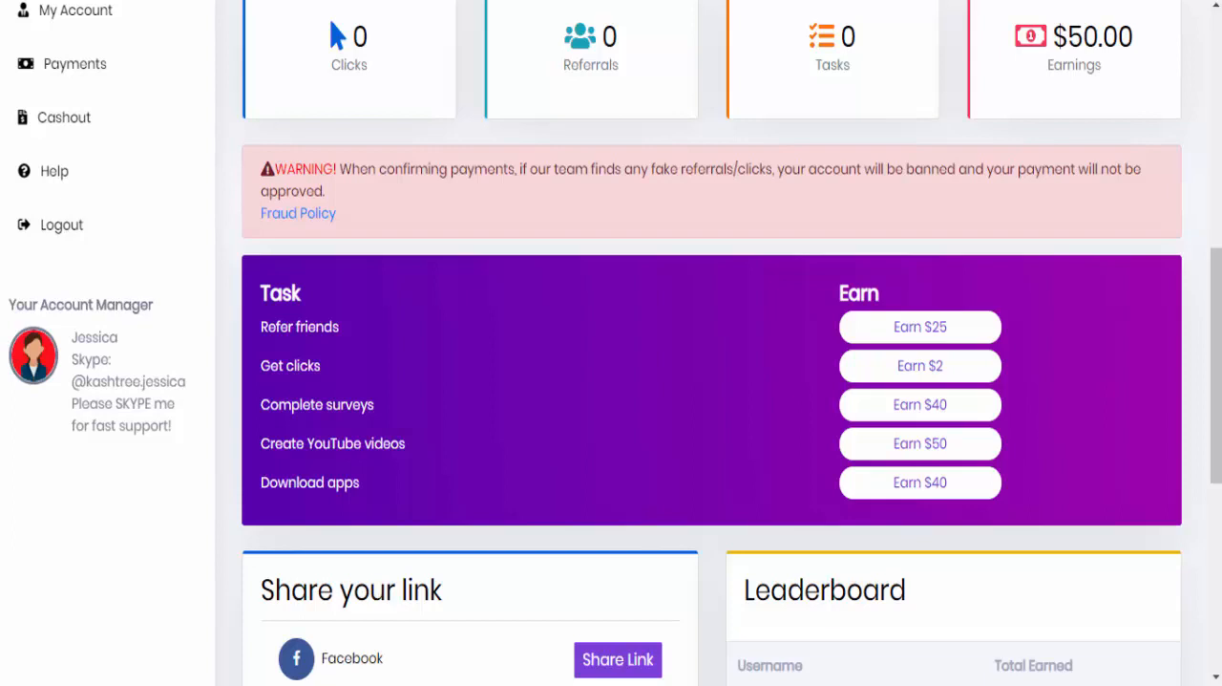
Scroll down to the Share your link panel and Leaderboard of top earners
scroll("down", 3)
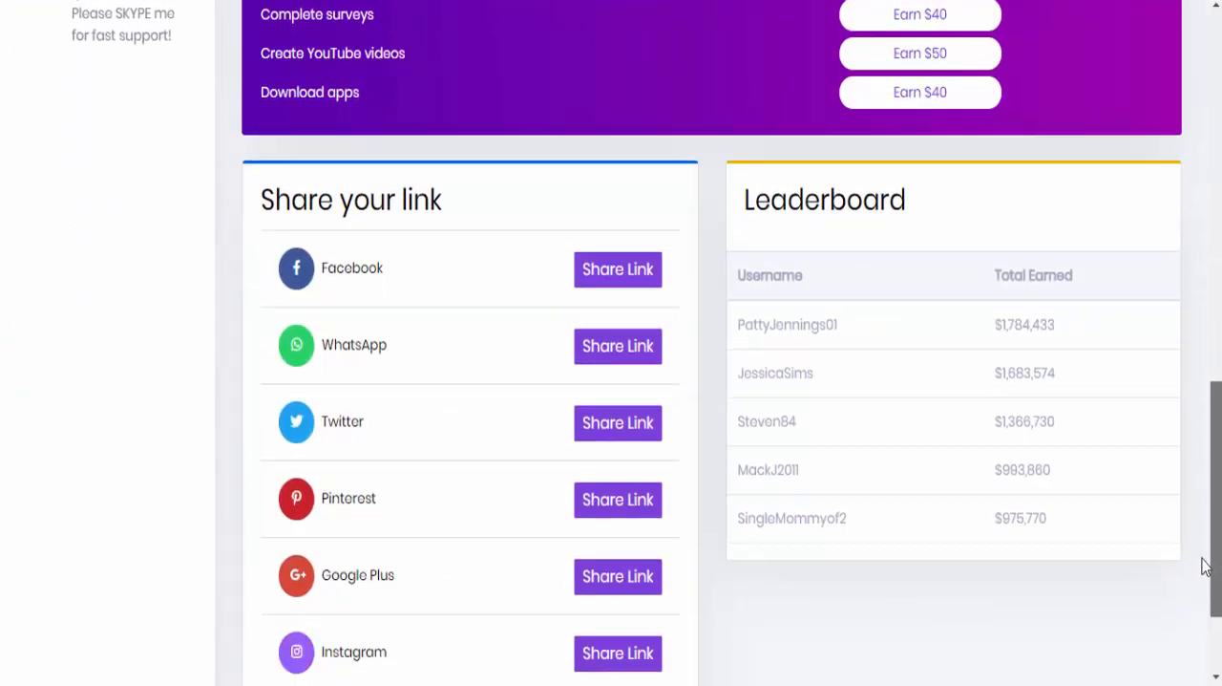
scroll("down", 3)
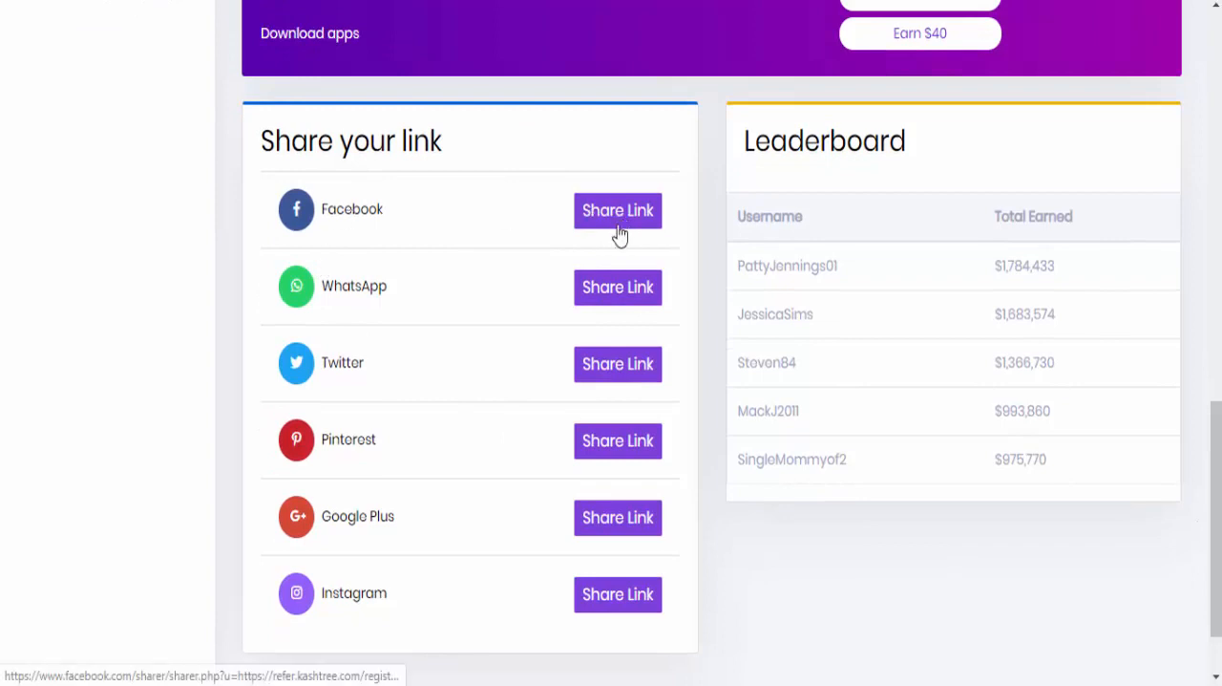
mouse_move(363, 476)
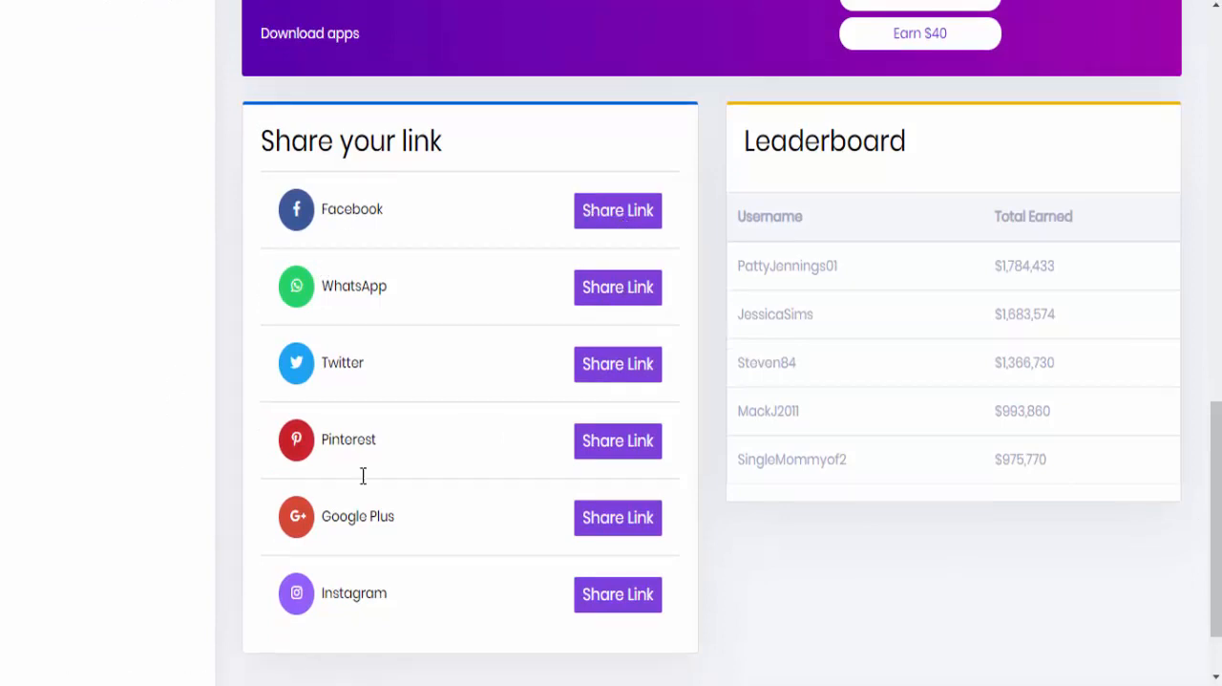
mouse_move(340, 525)
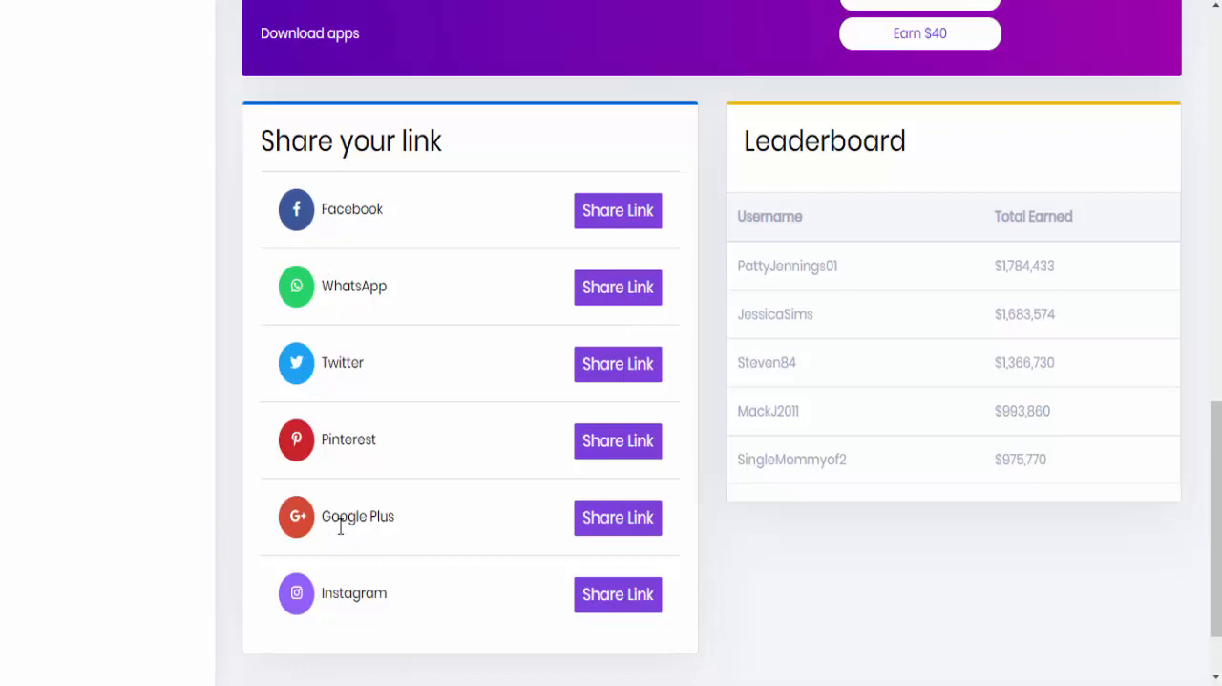
mouse_move(424, 520)
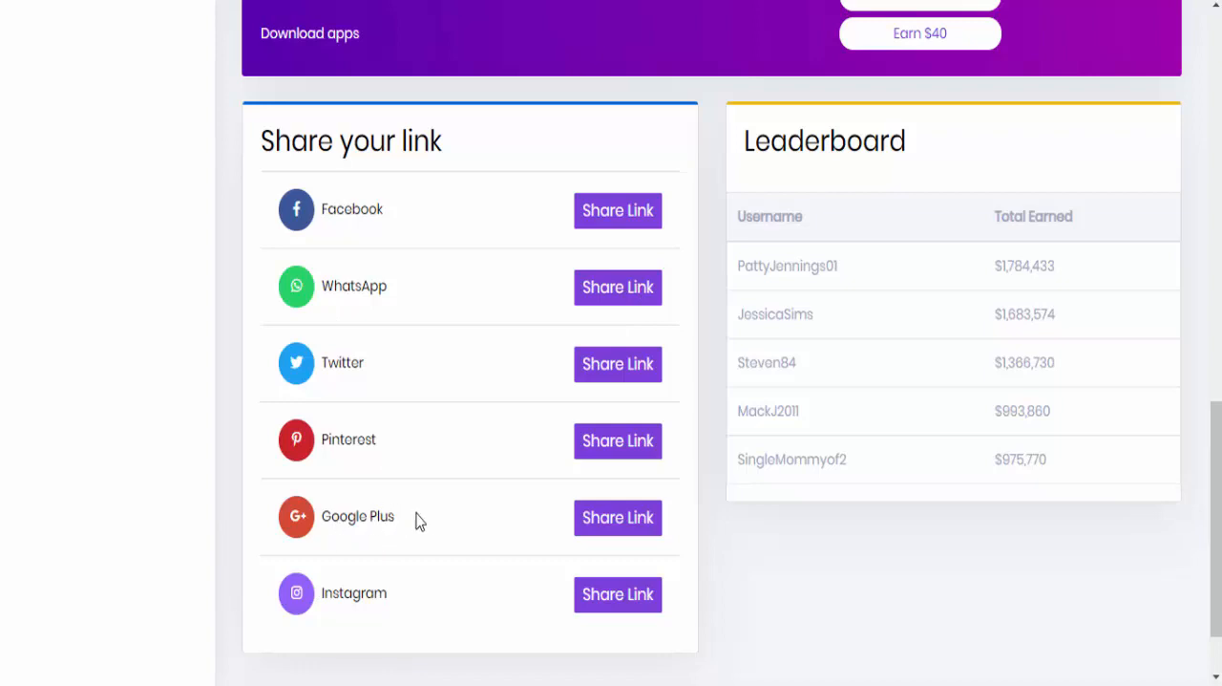
mouse_move(409, 531)
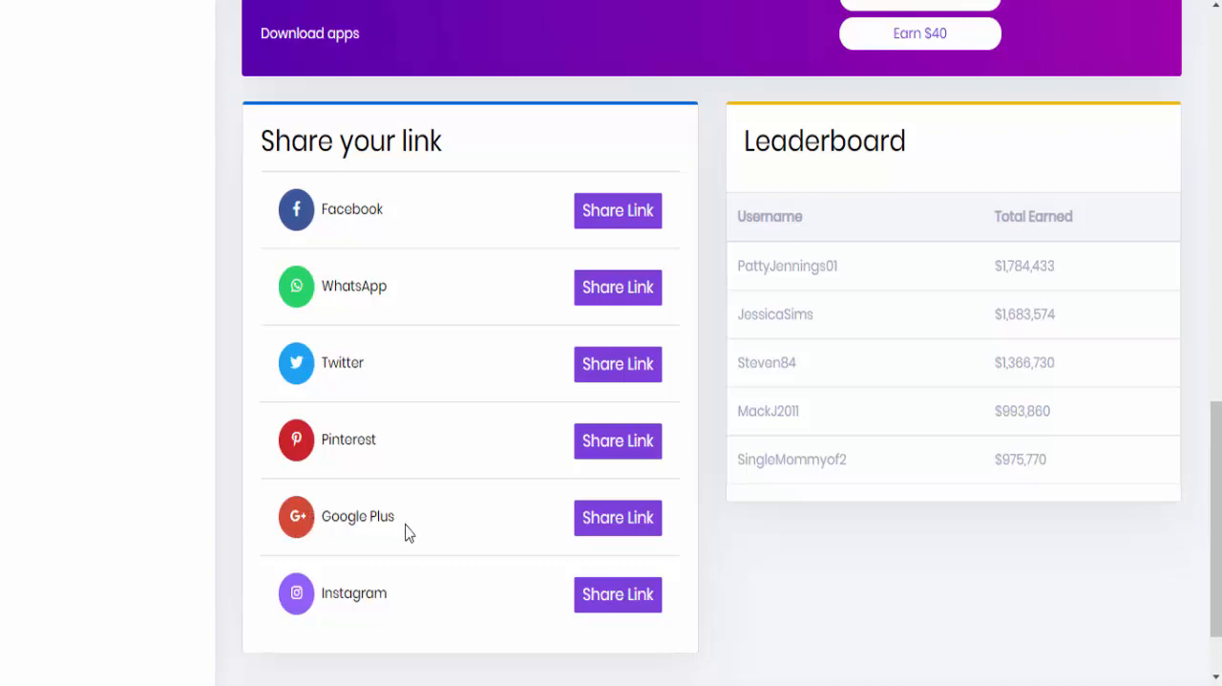
mouse_move(543, 531)
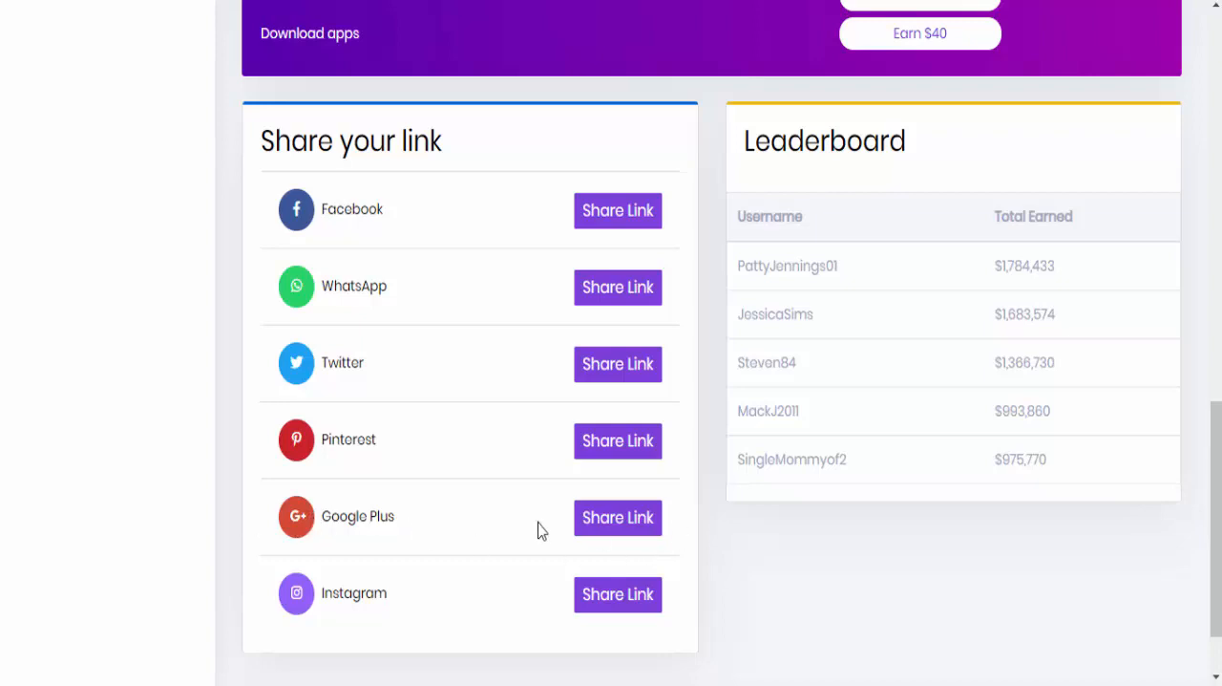
mouse_move(496, 531)
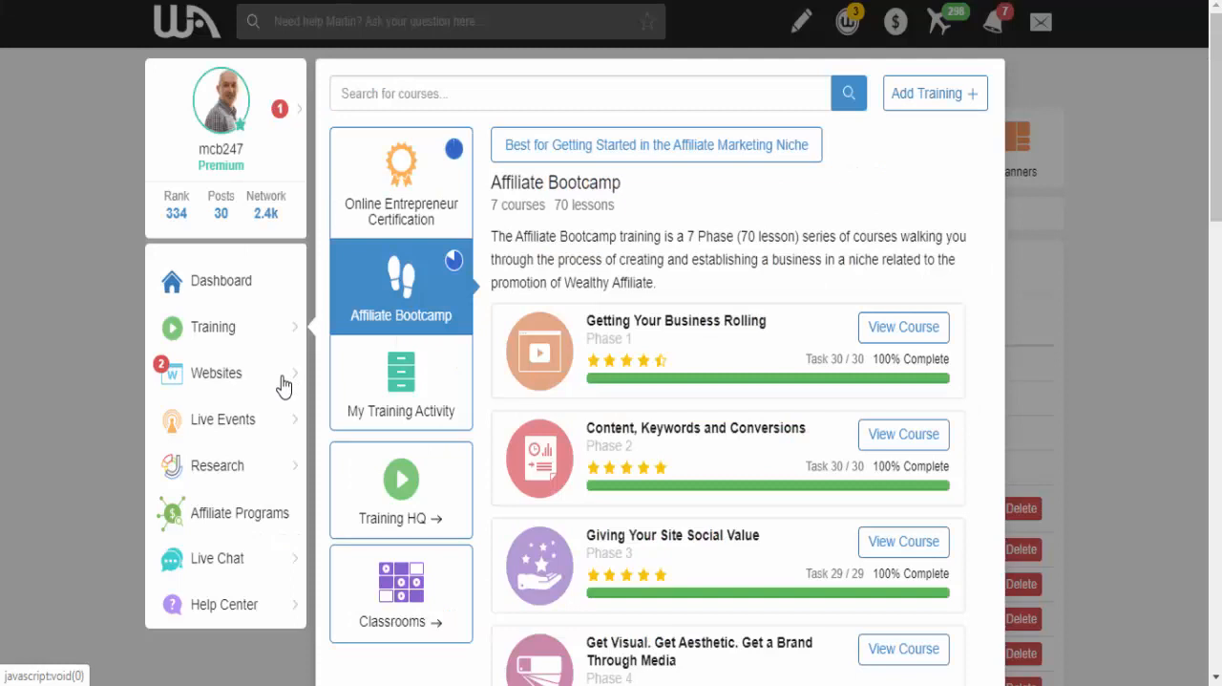
mouse_move(277, 407)
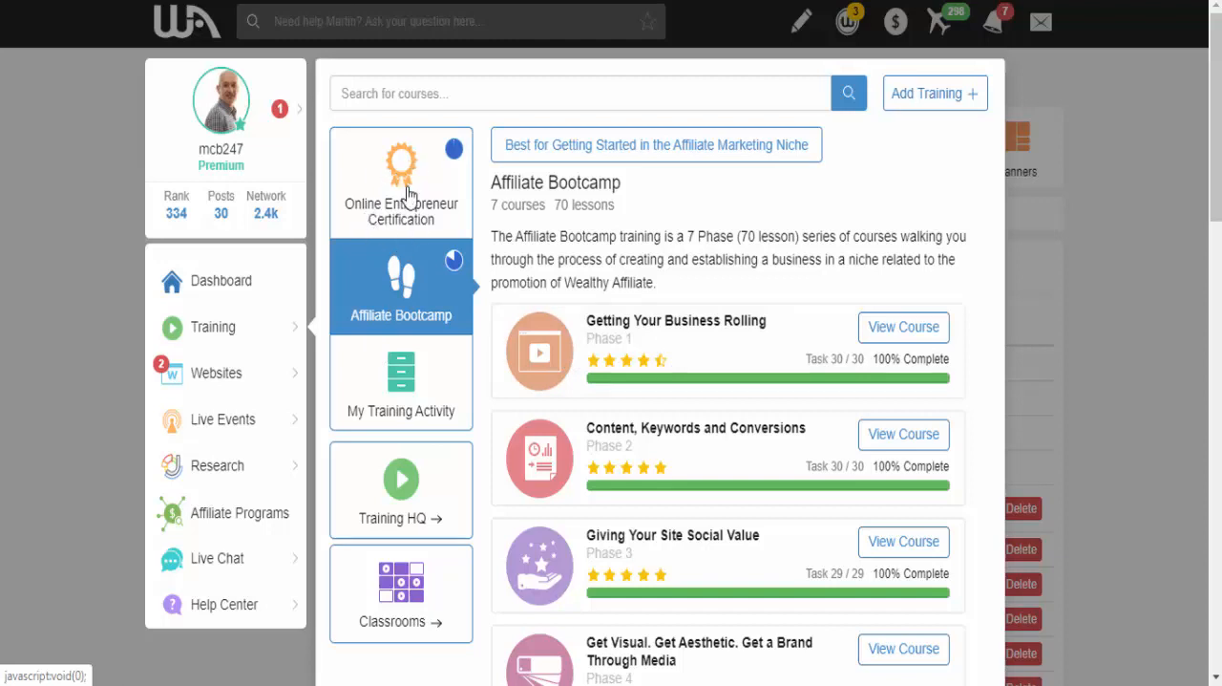
mouse_move(409, 291)
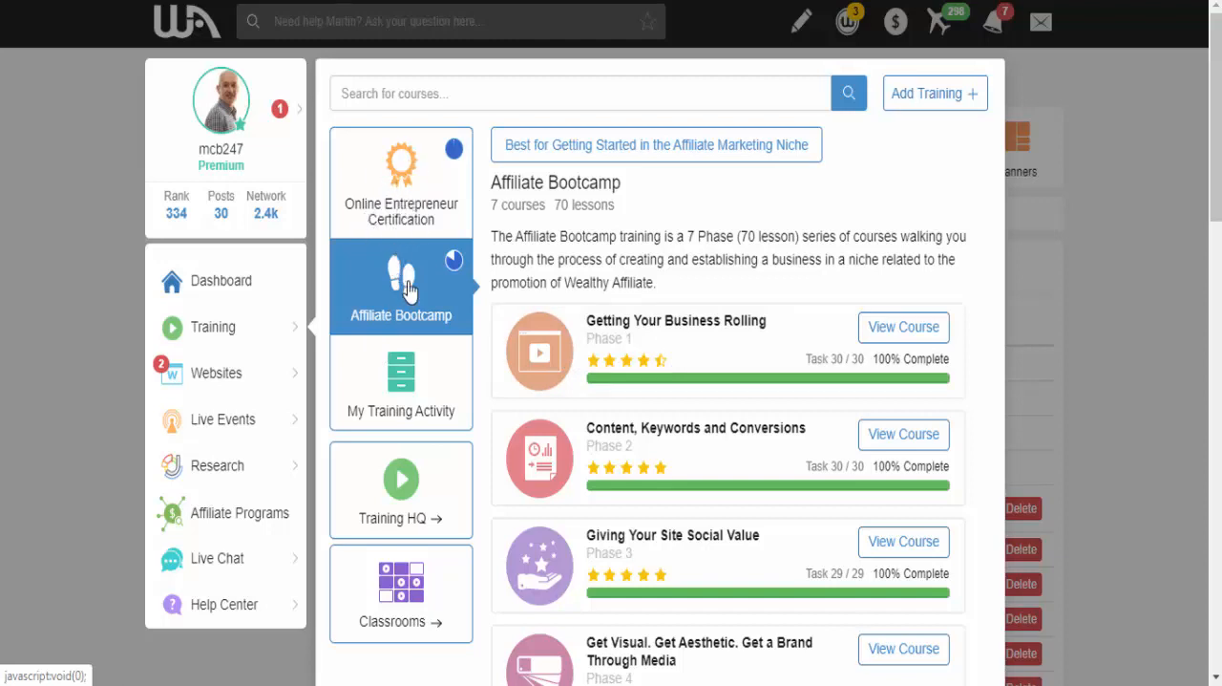
mouse_move(420, 290)
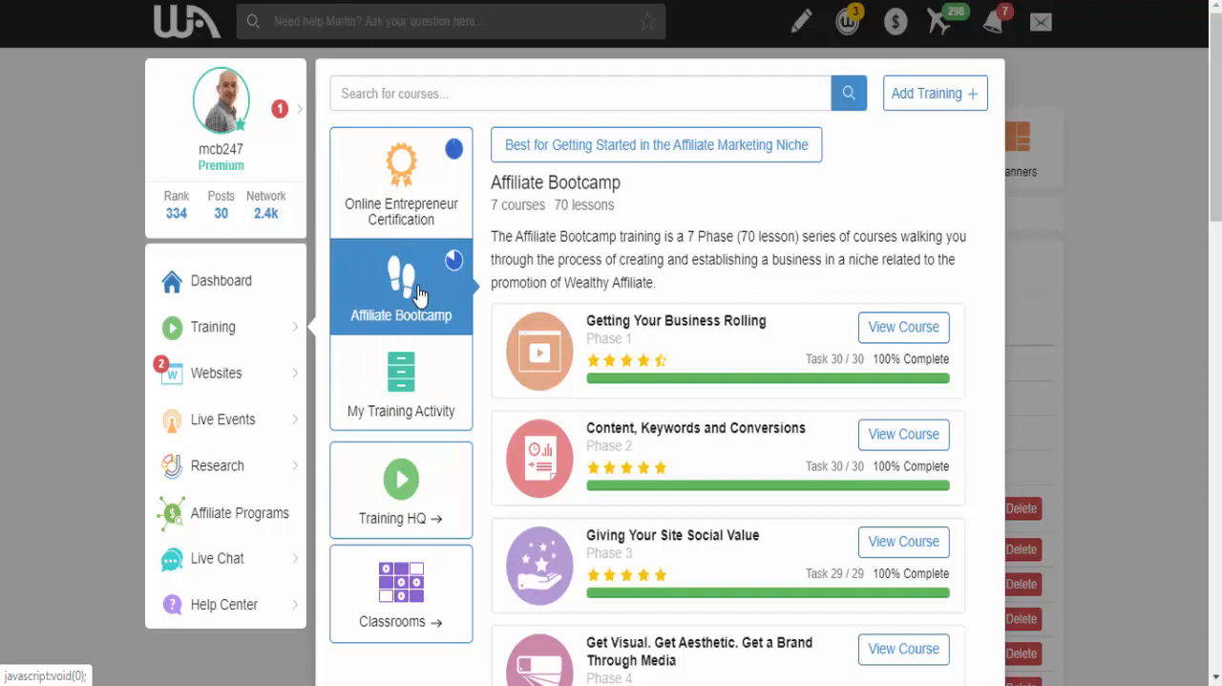
mouse_move(337, 343)
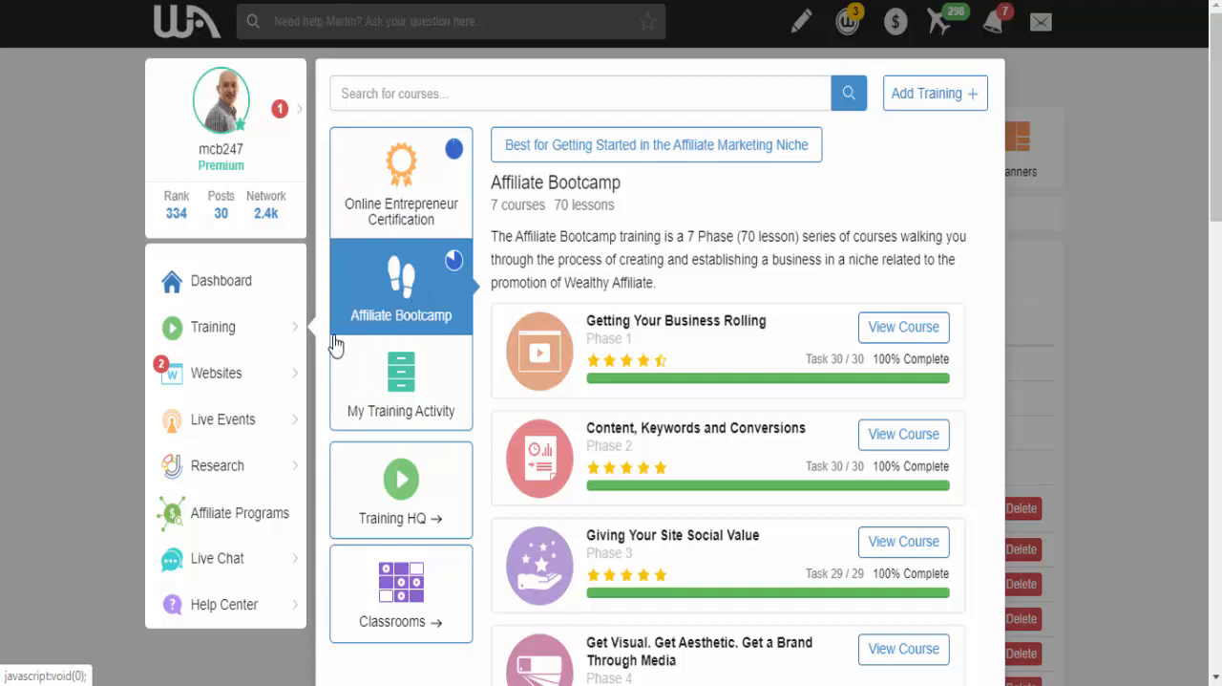
mouse_move(235, 435)
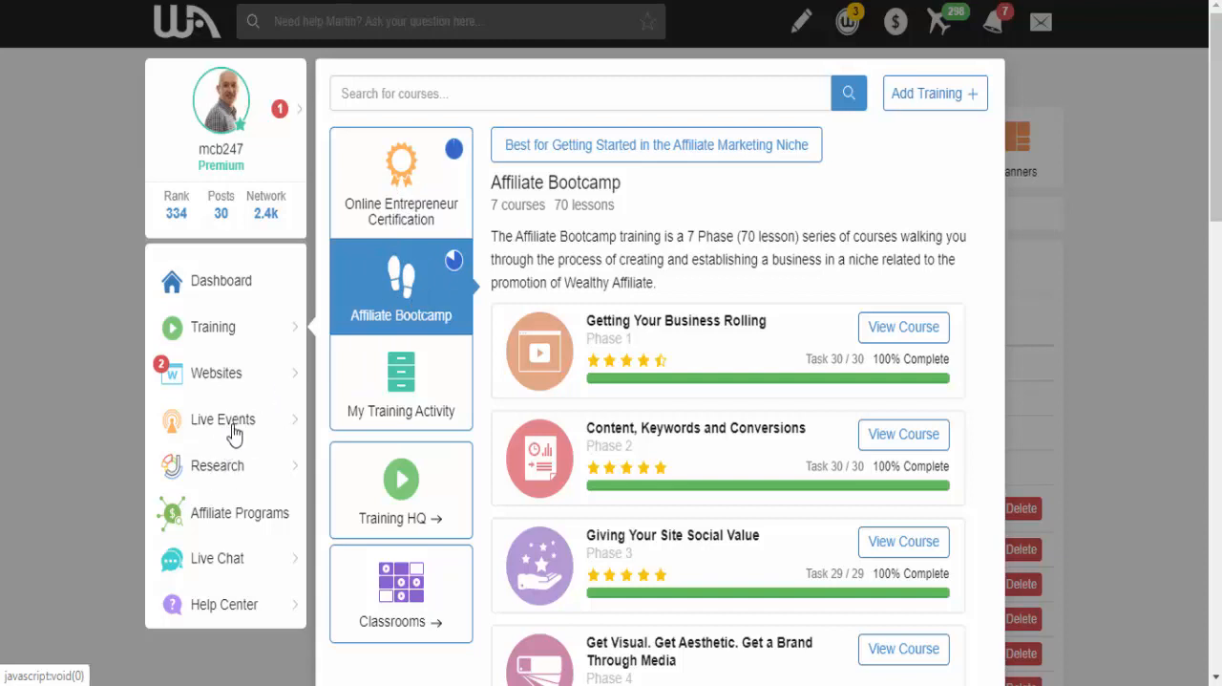
mouse_move(210, 468)
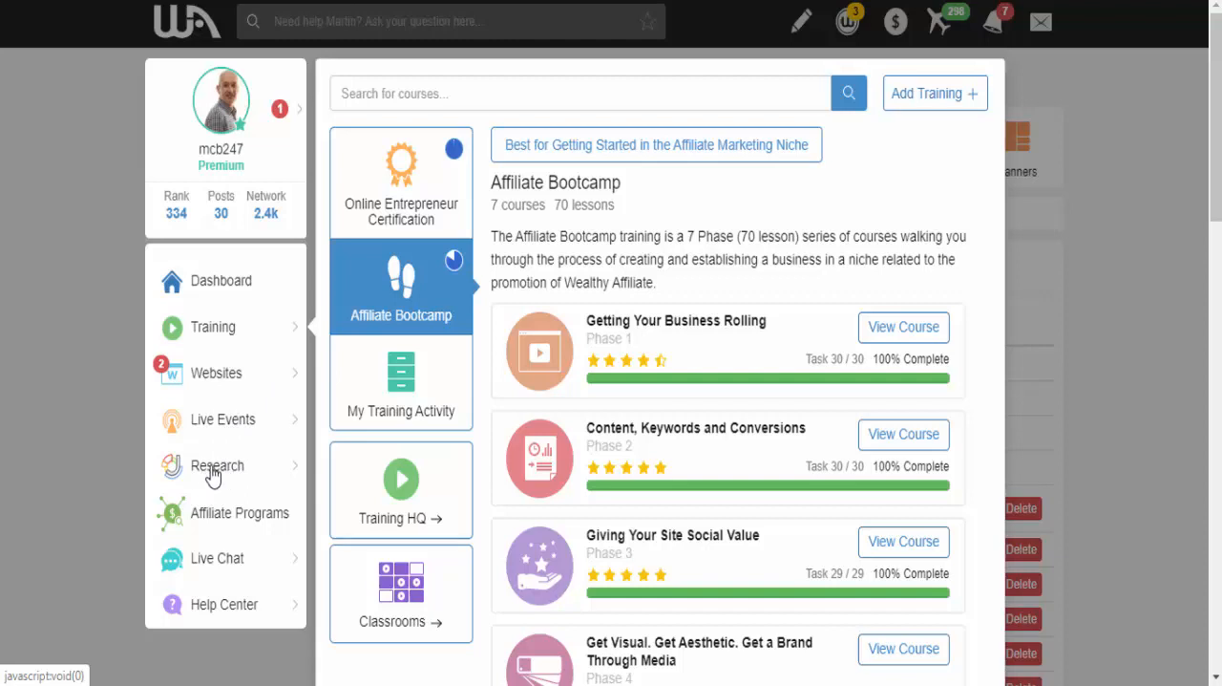
mouse_move(220, 564)
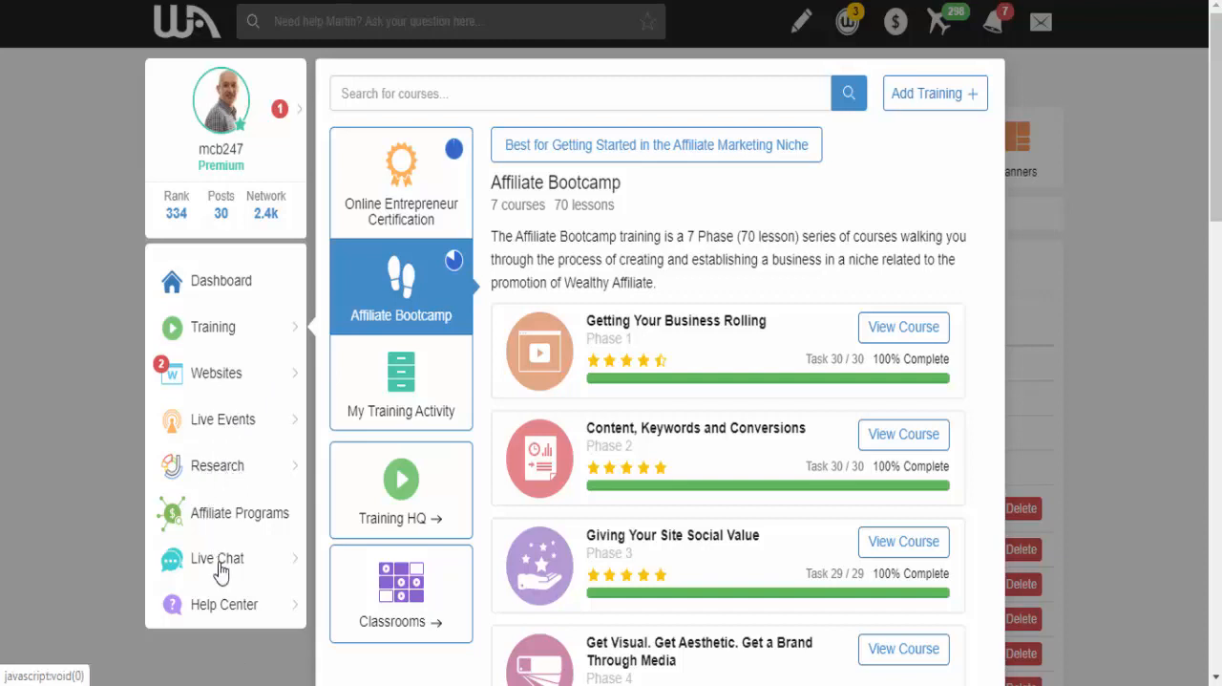
mouse_move(227, 564)
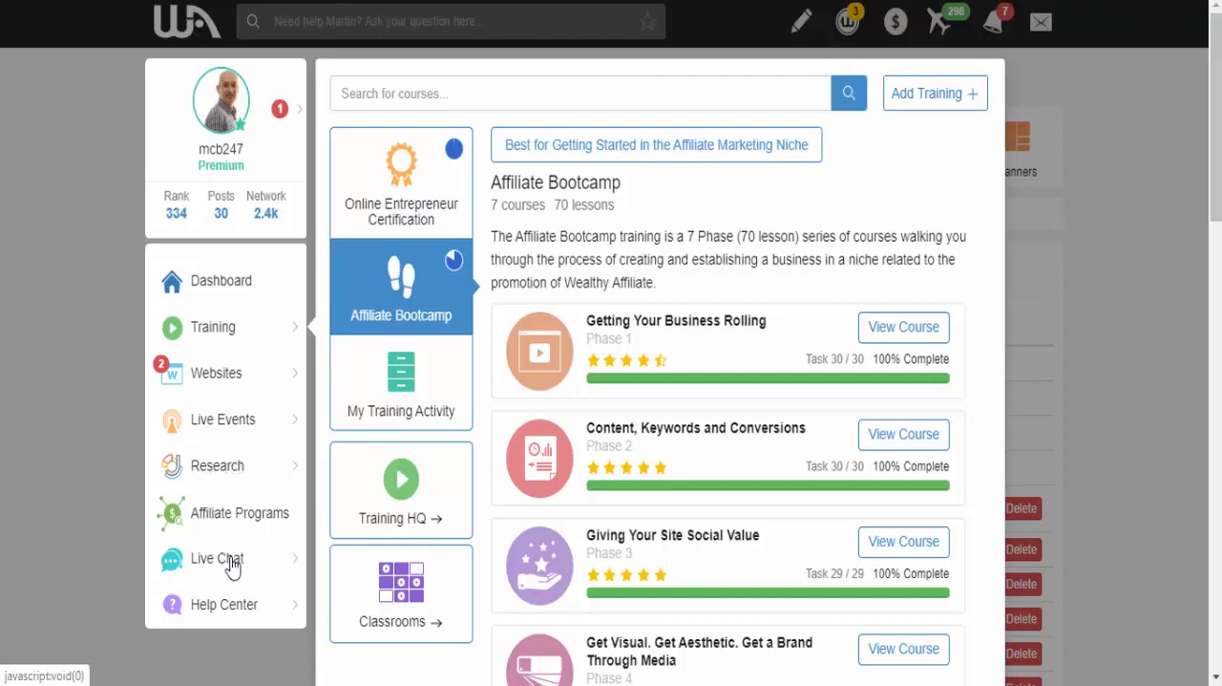
mouse_move(248, 515)
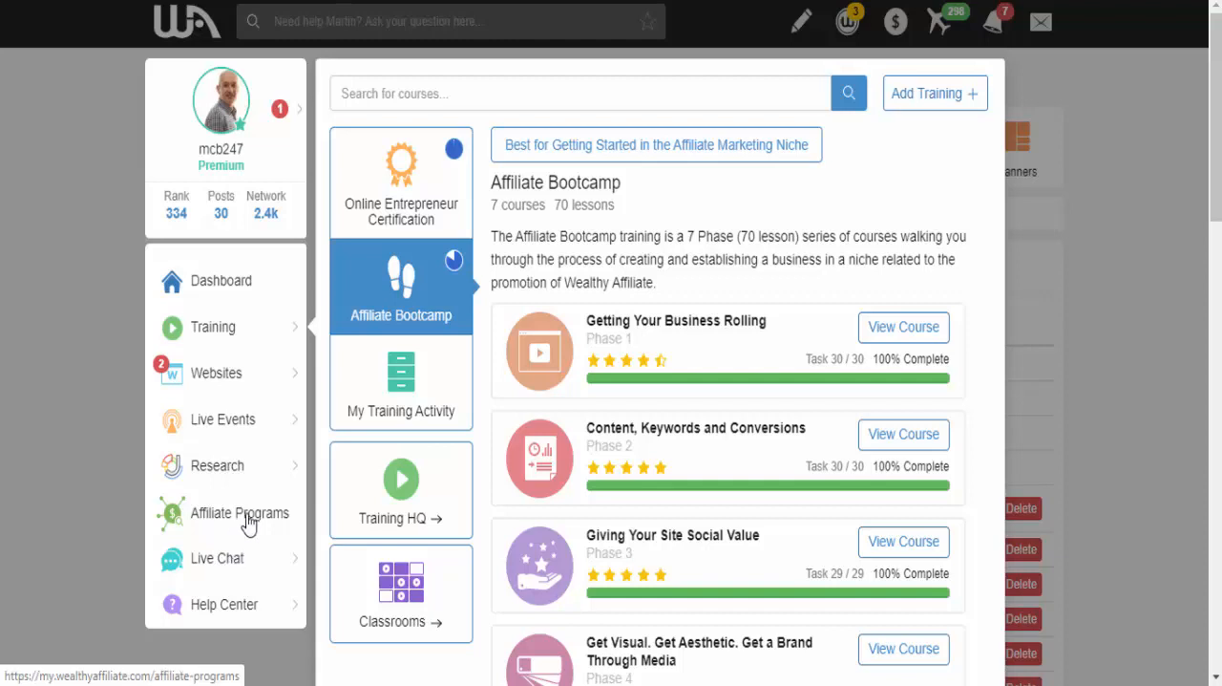
Go from the Affiliate Bootcamp course list to the Affiliate Program Search page
left_click(241, 511)
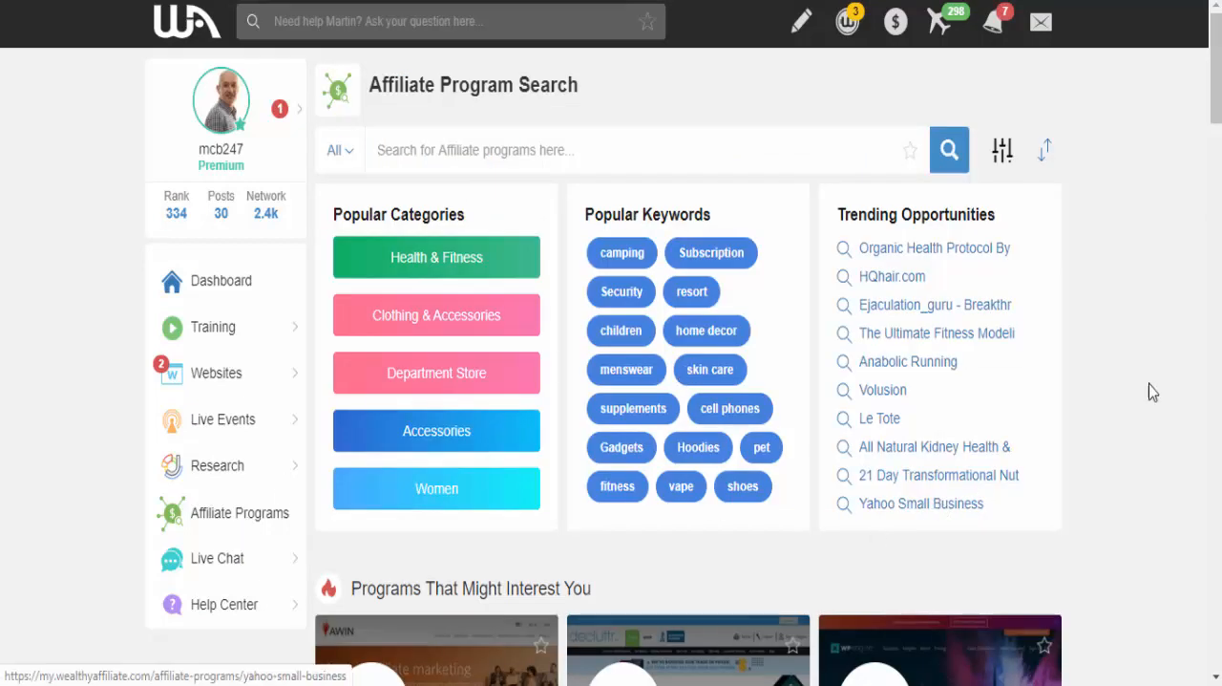
Scroll to the recommended affiliate programs, then bring up the Live Events calendar and webinars
scroll("down", 3)
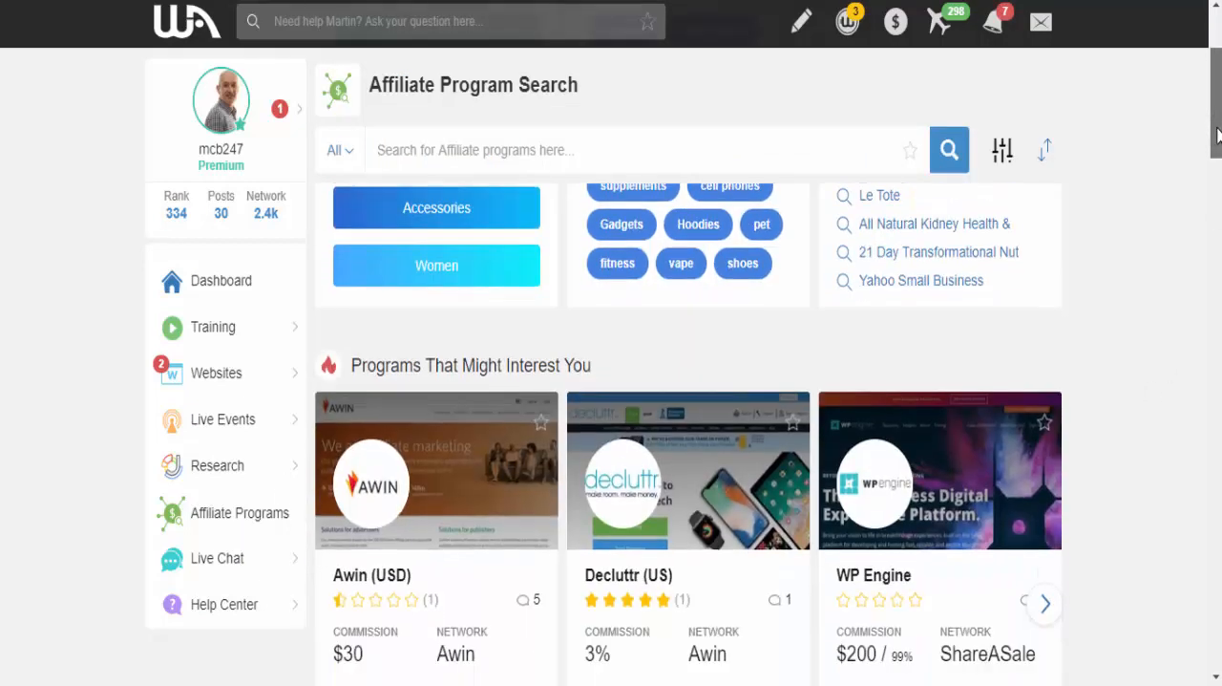
scroll("down", 3)
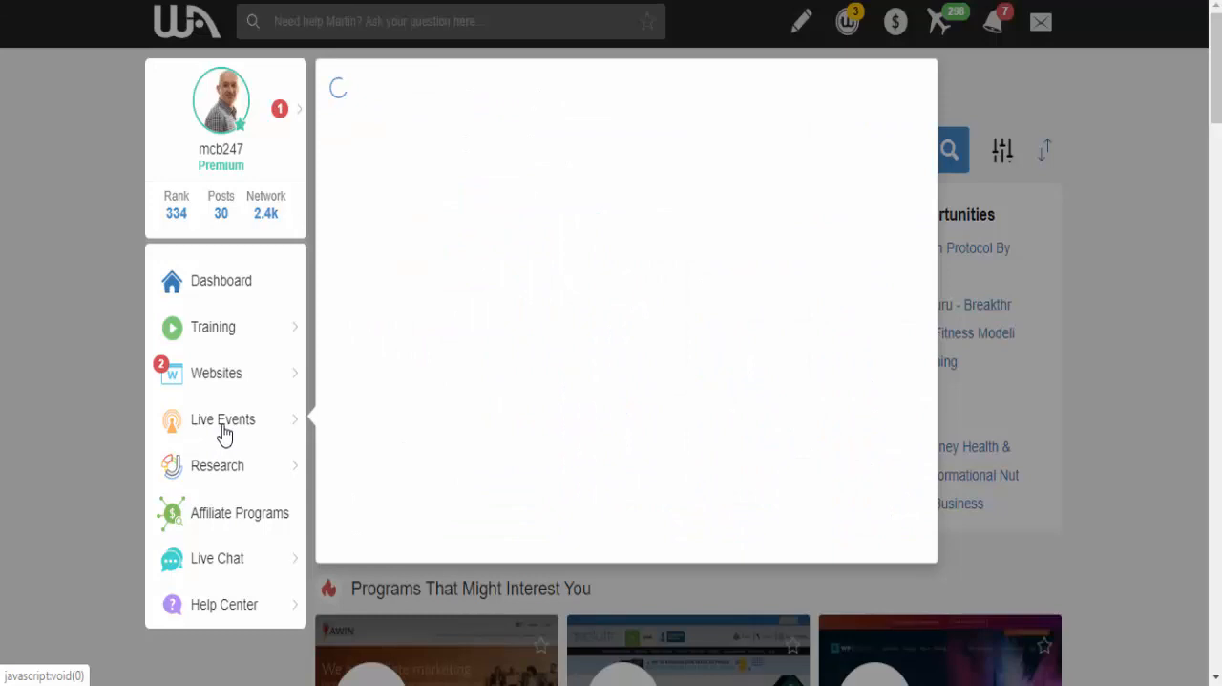
left_click(221, 420)
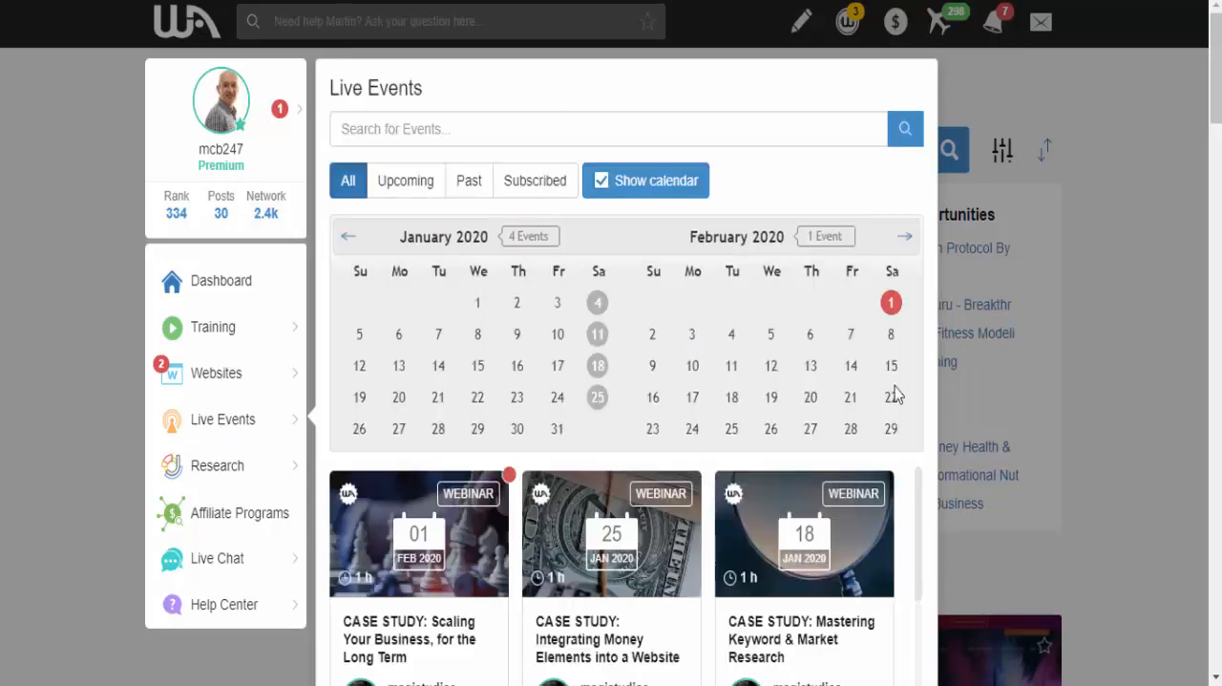
scroll("down", 3)
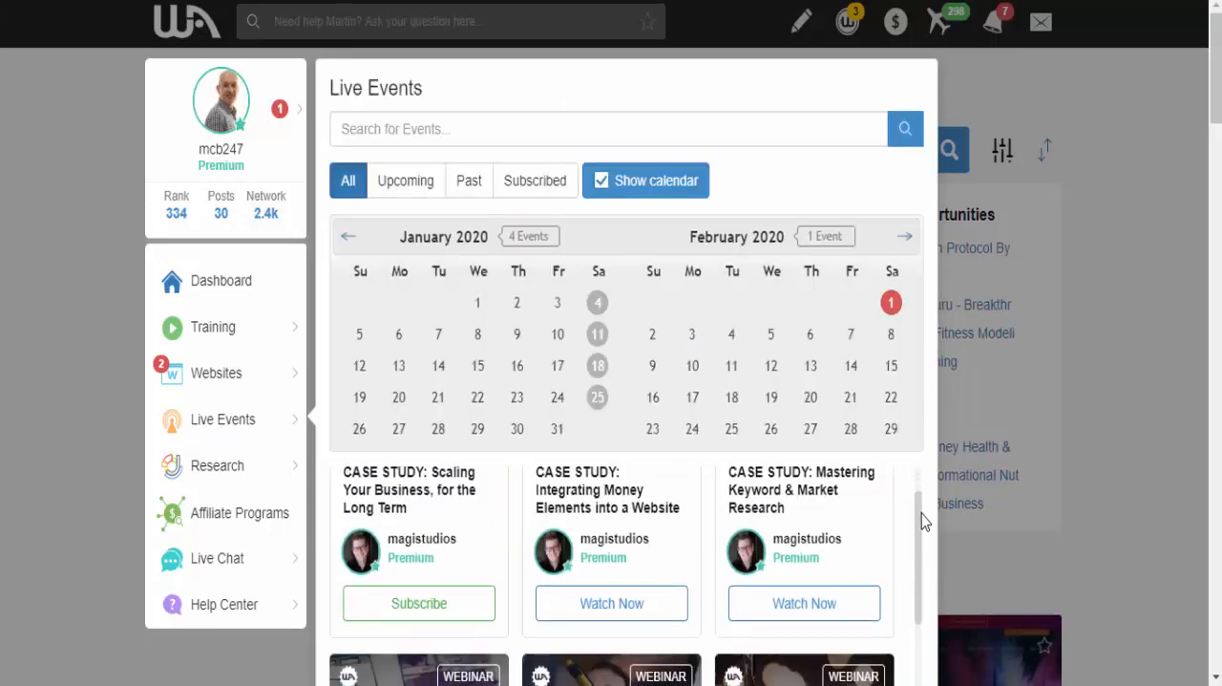
scroll("down", 3)
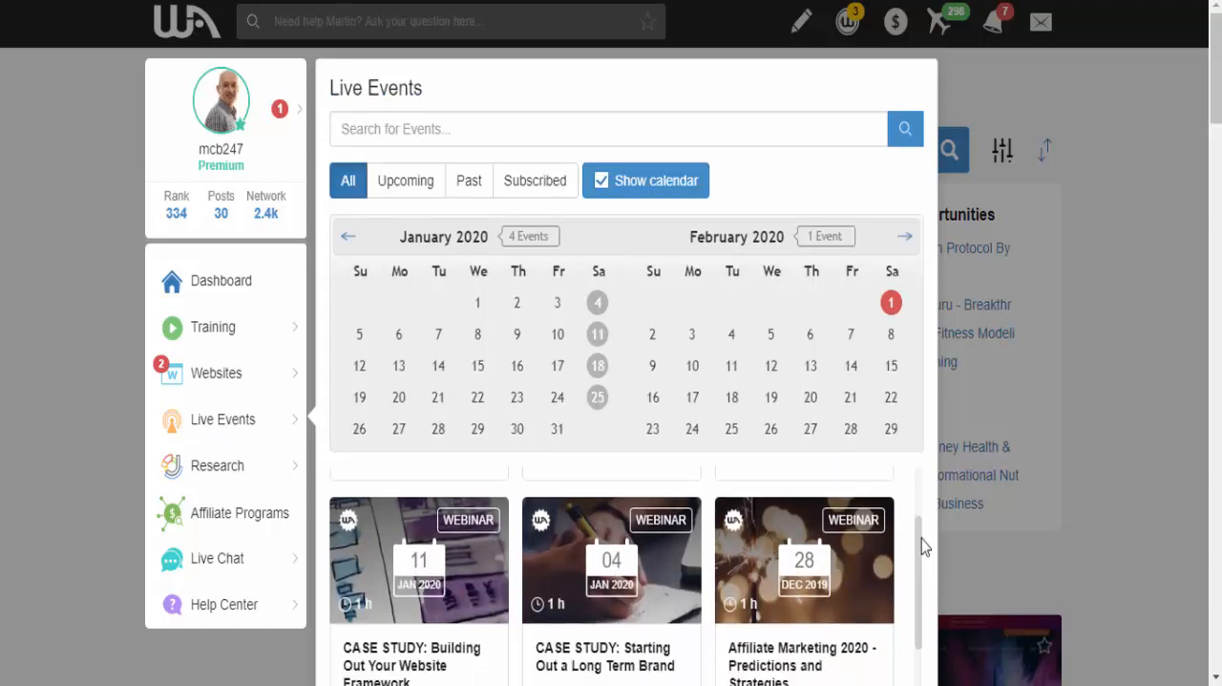
scroll("down", 3)
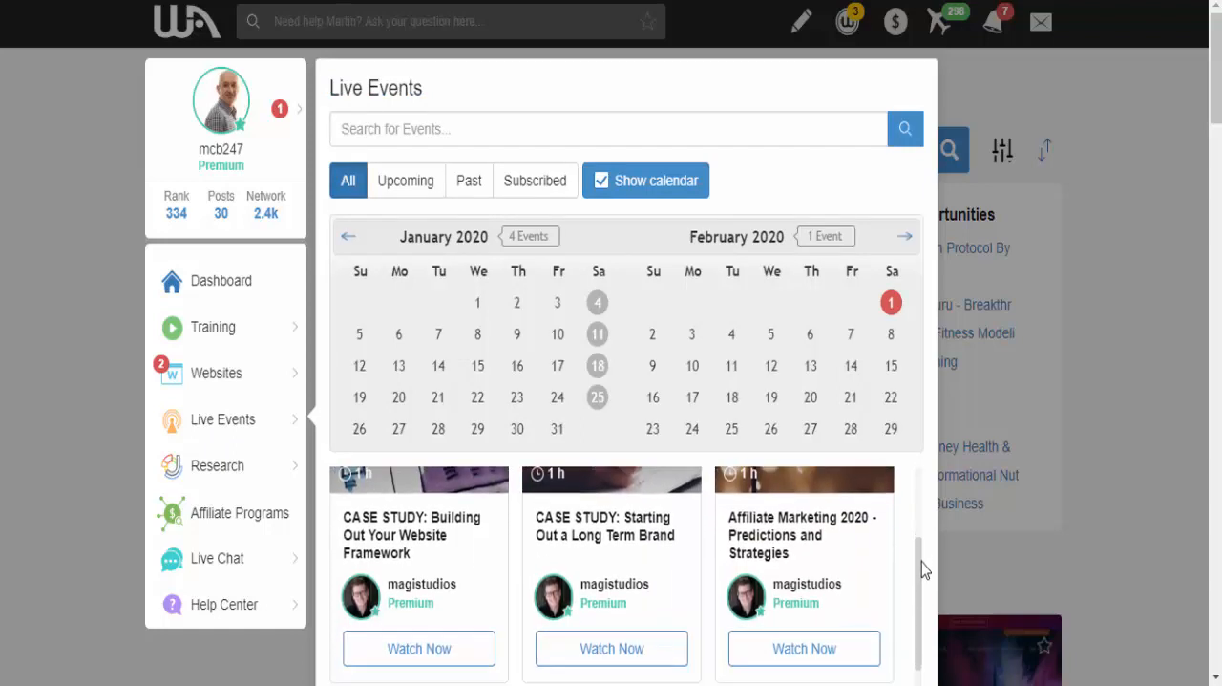
scroll("down", 3)
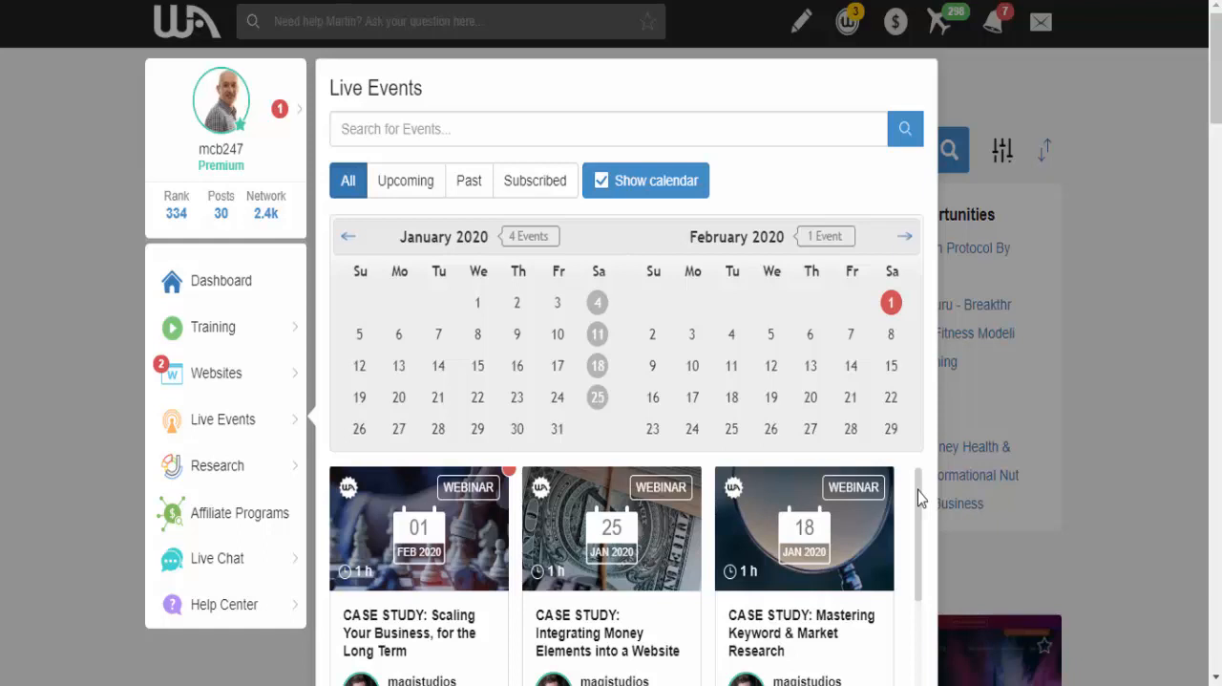
mouse_move(212, 474)
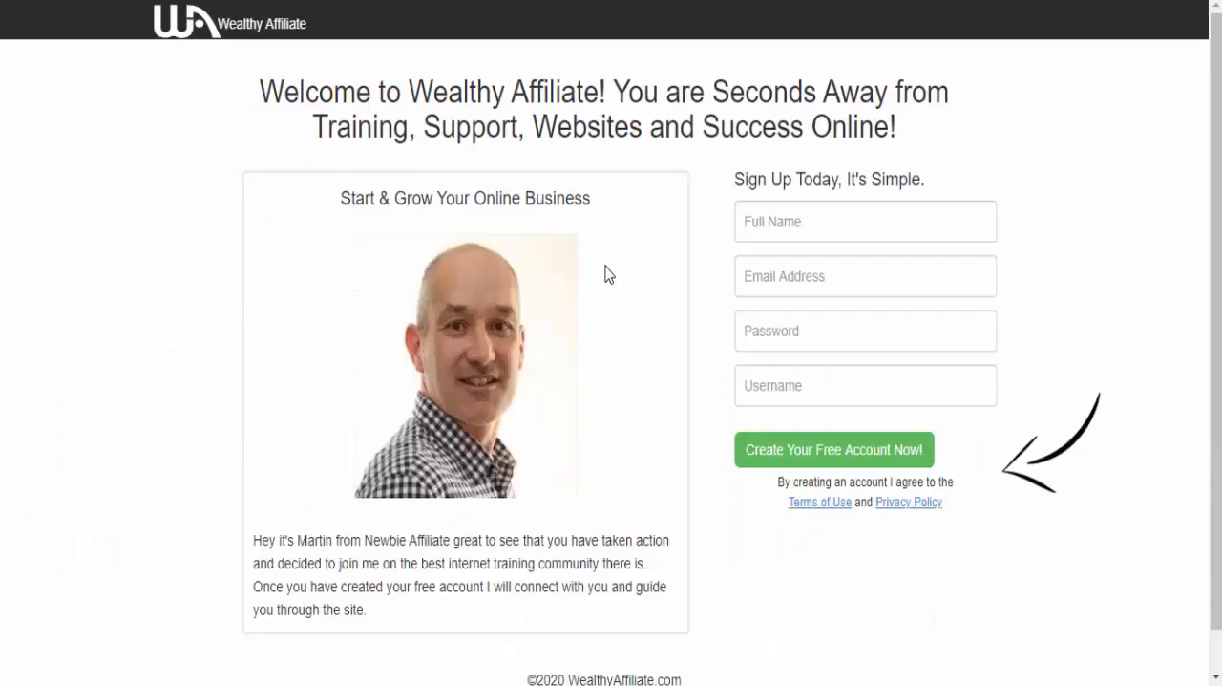
mouse_move(703, 399)
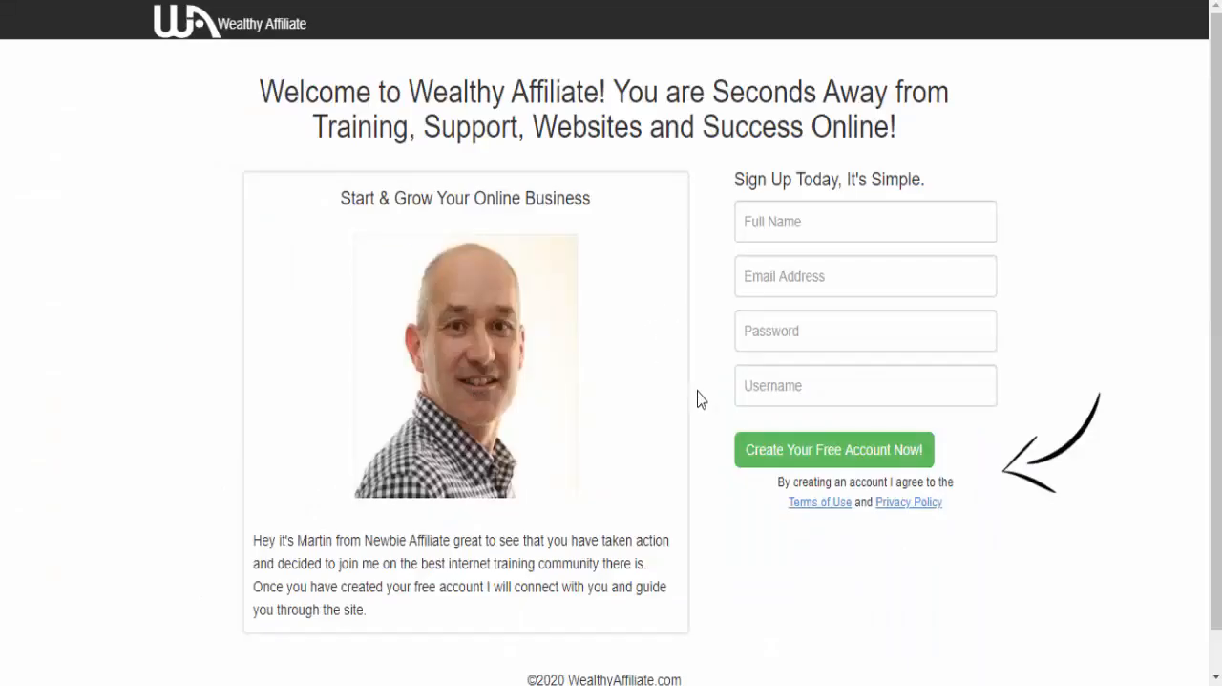